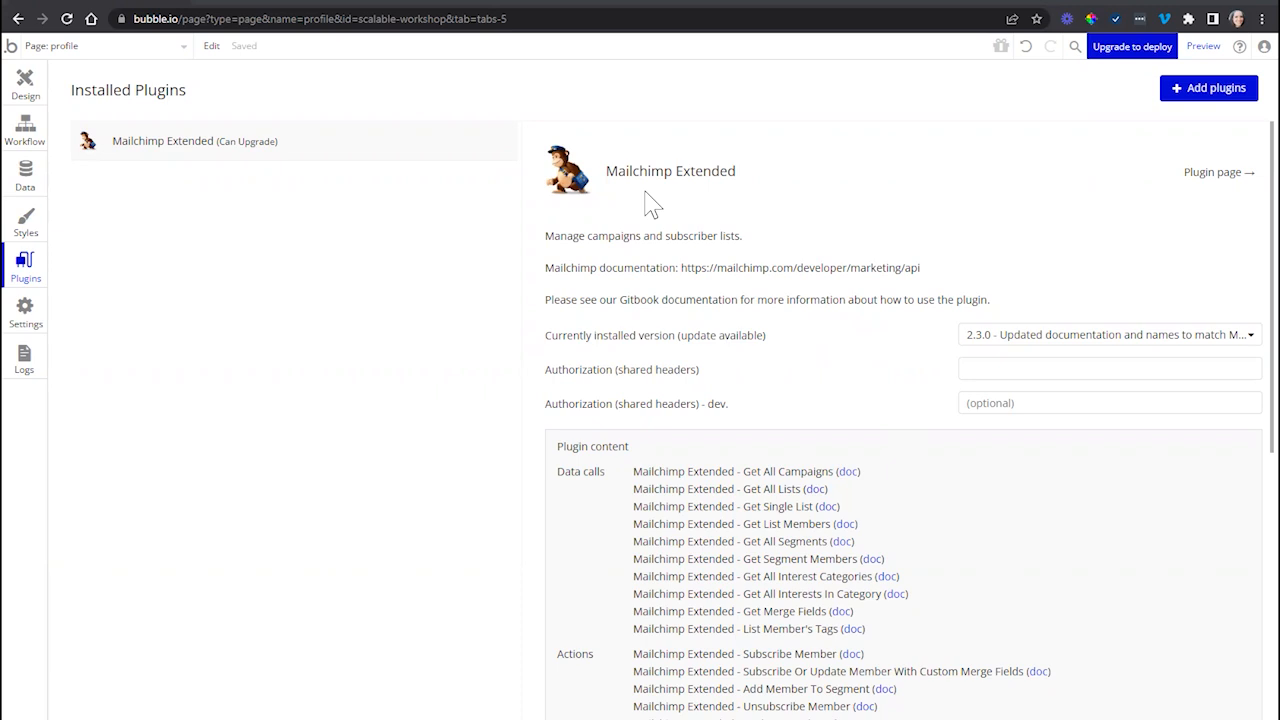
mouse_move(575, 195)
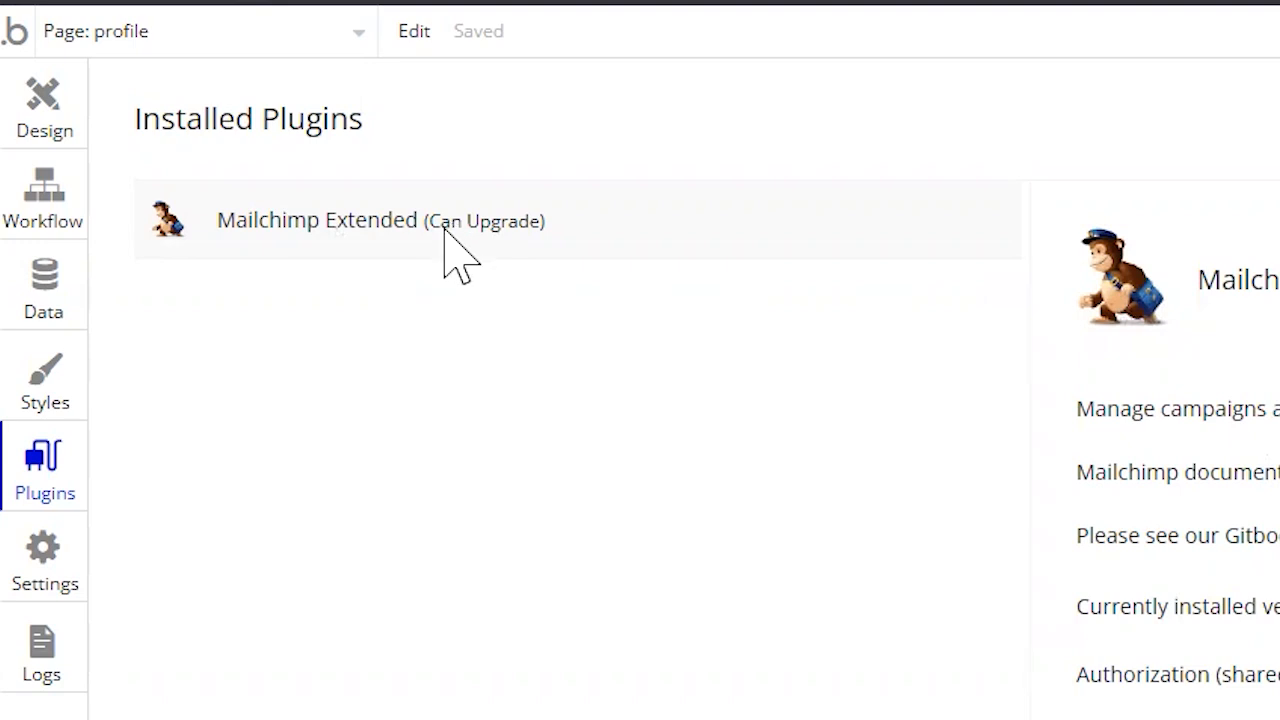
mouse_move(540, 250)
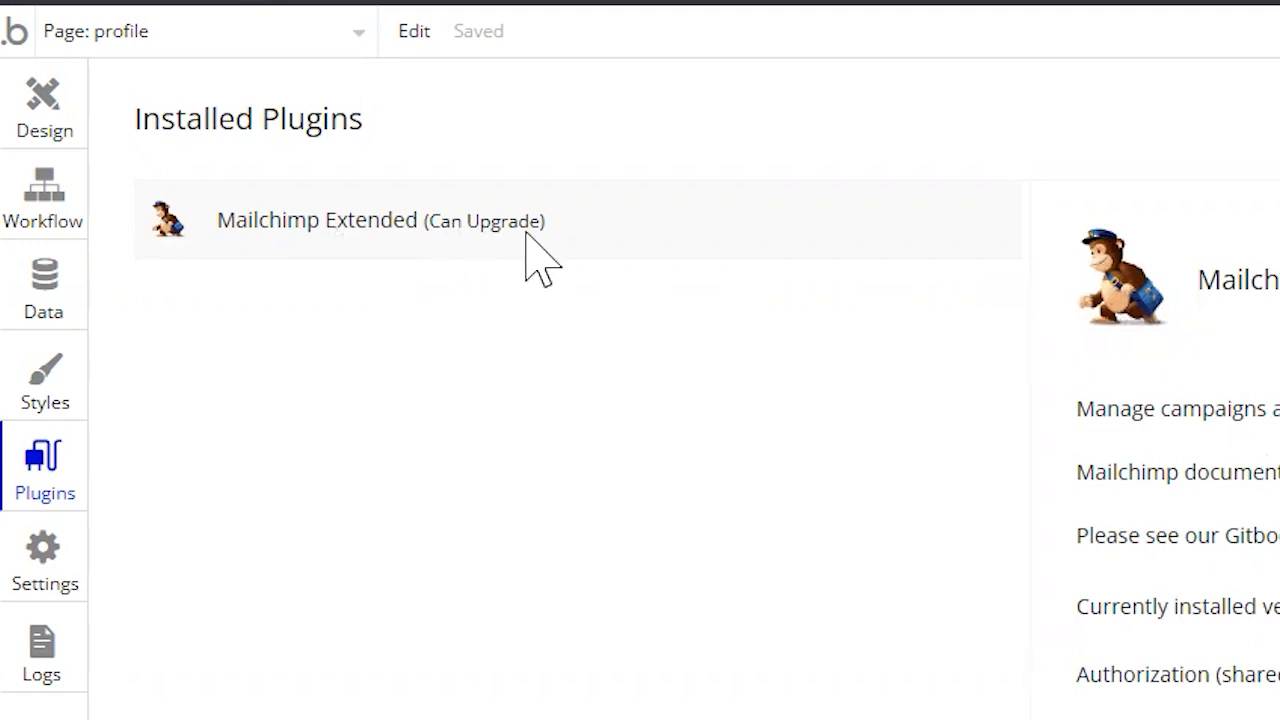
mouse_move(640, 255)
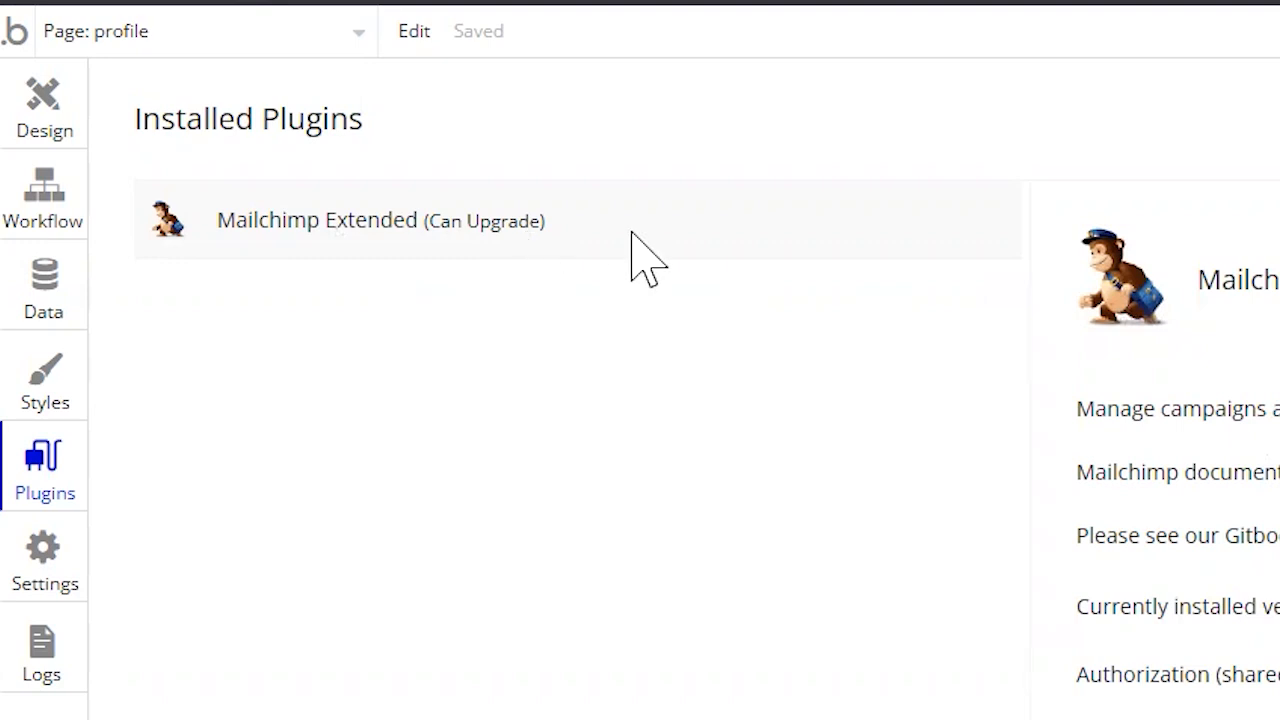
mouse_move(600, 280)
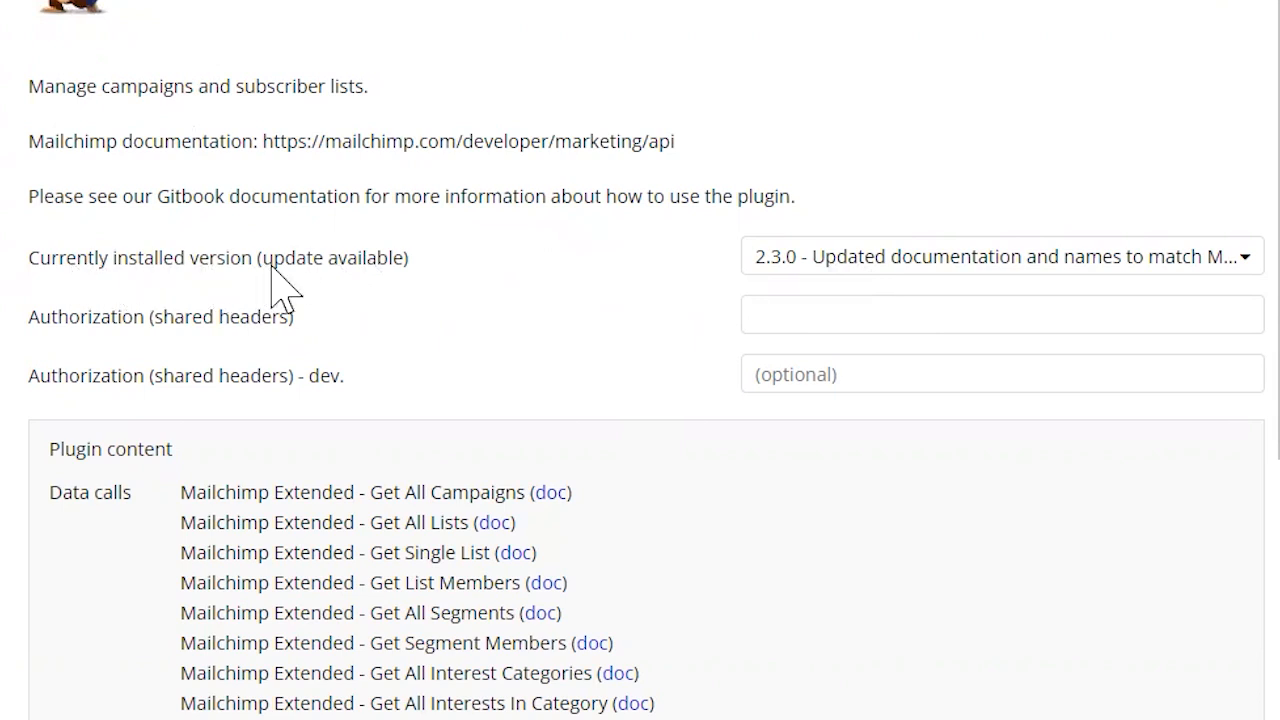
mouse_move(808, 285)
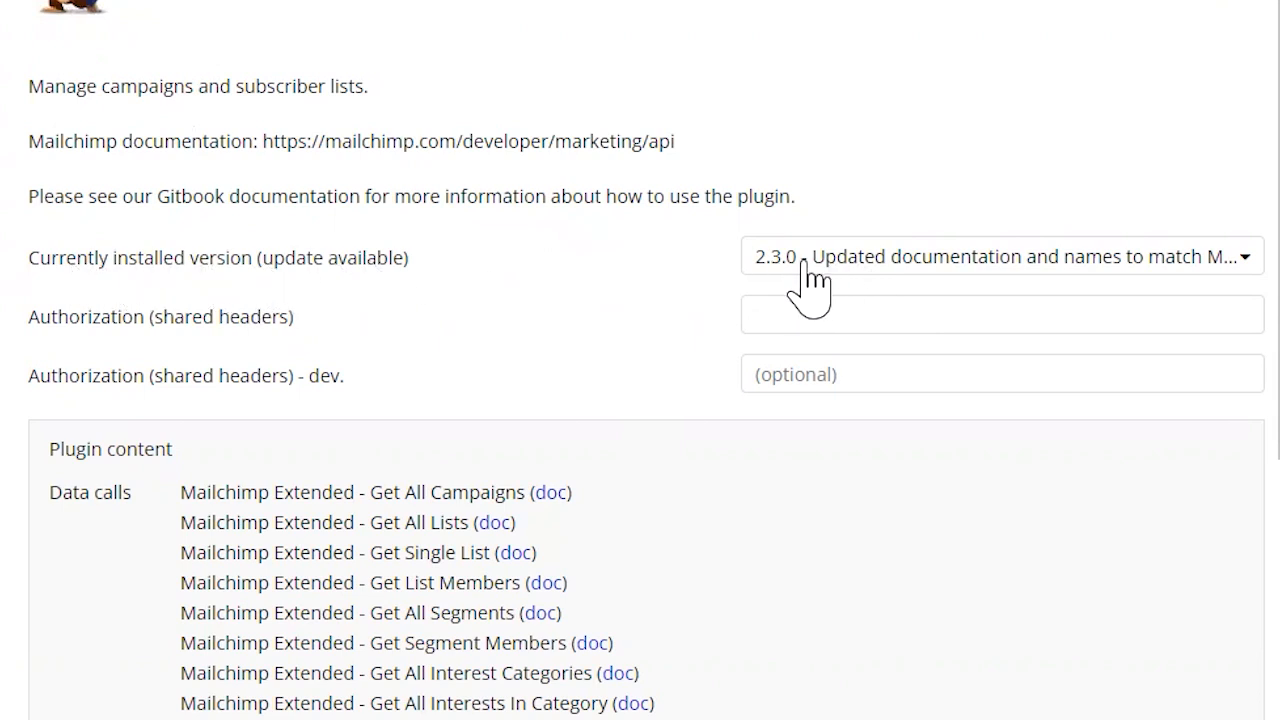
- Switch Mailchimp Extended to version 2.4.0 from the installed-version list and reopen the list
click(1000, 256)
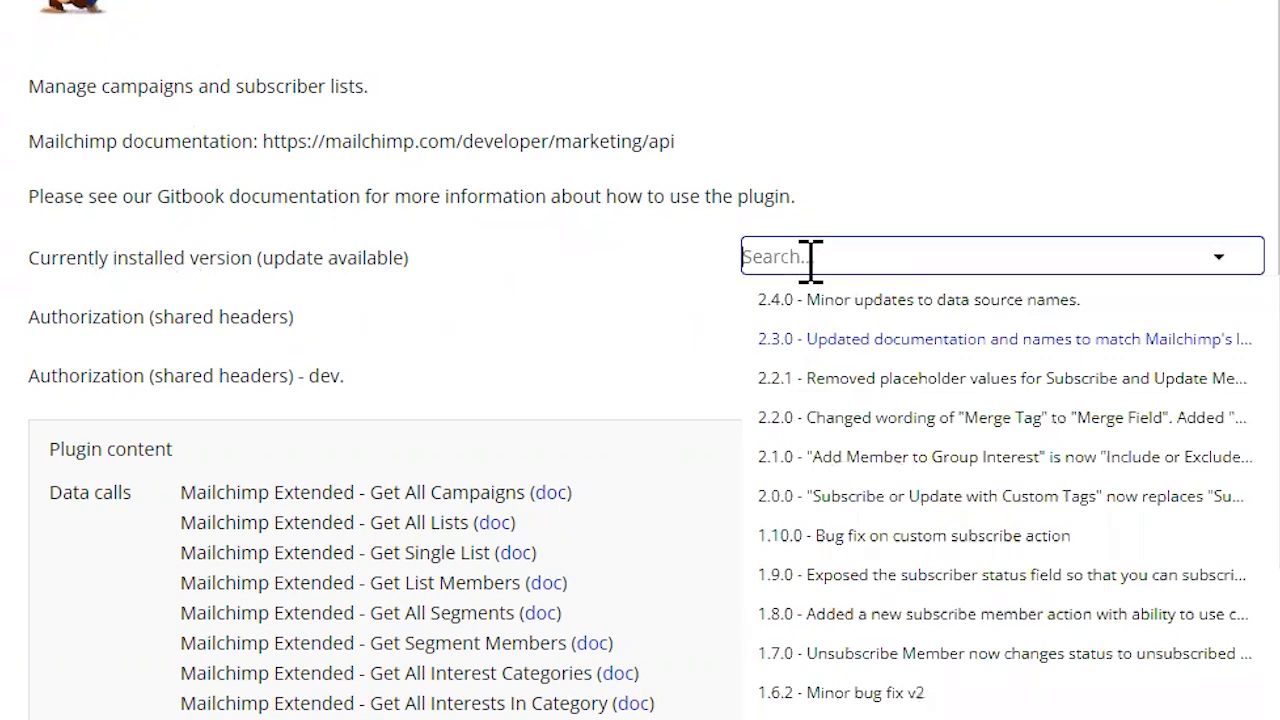
mouse_move(708, 608)
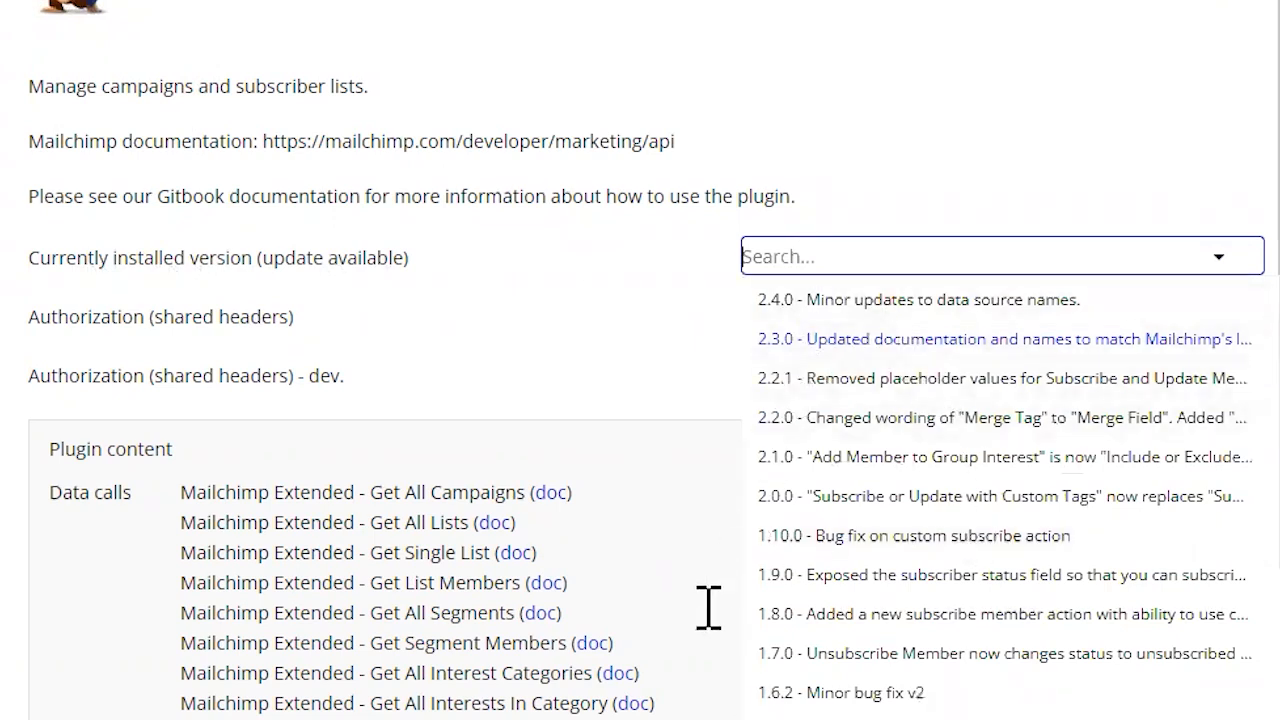
mouse_move(928, 320)
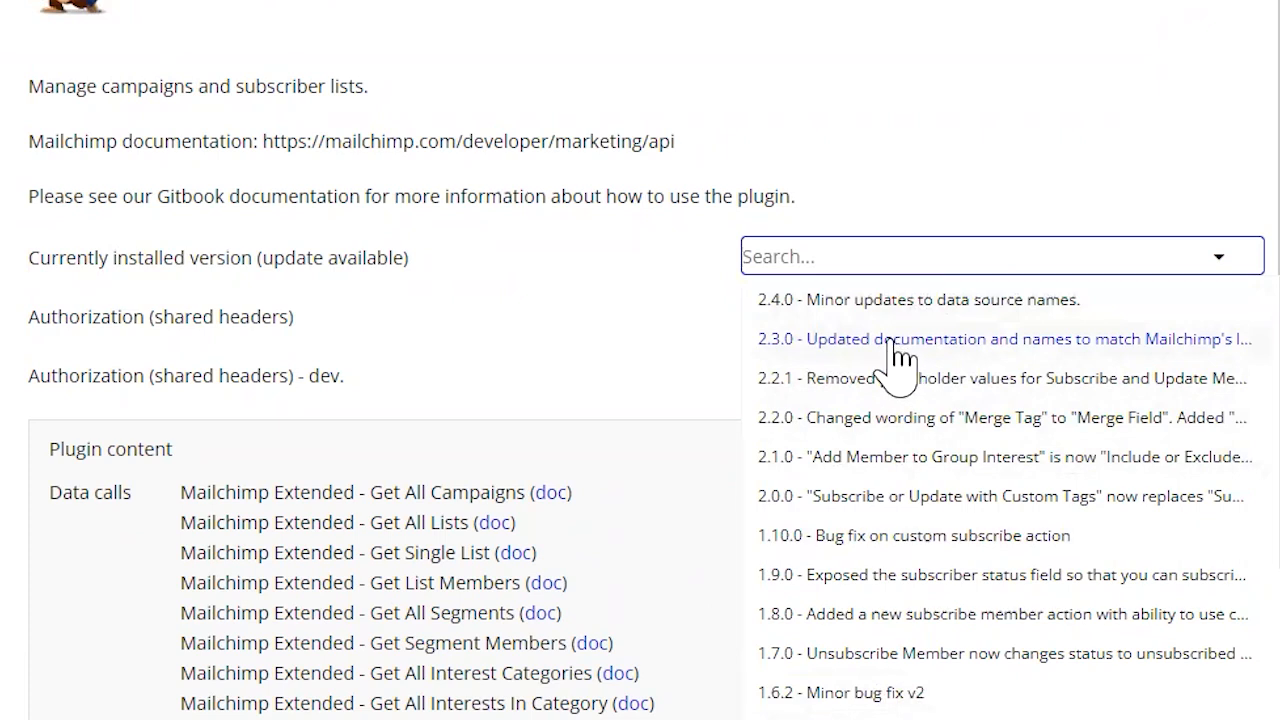
mouse_move(860, 345)
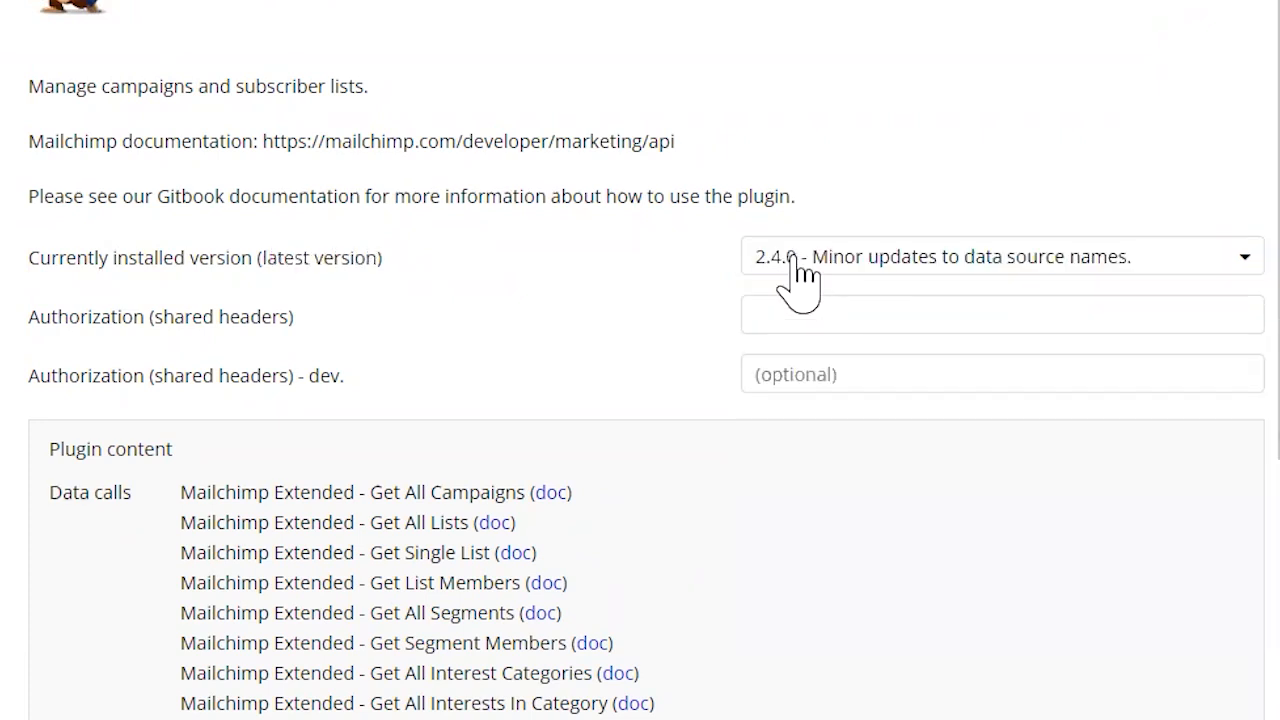
mouse_move(375, 285)
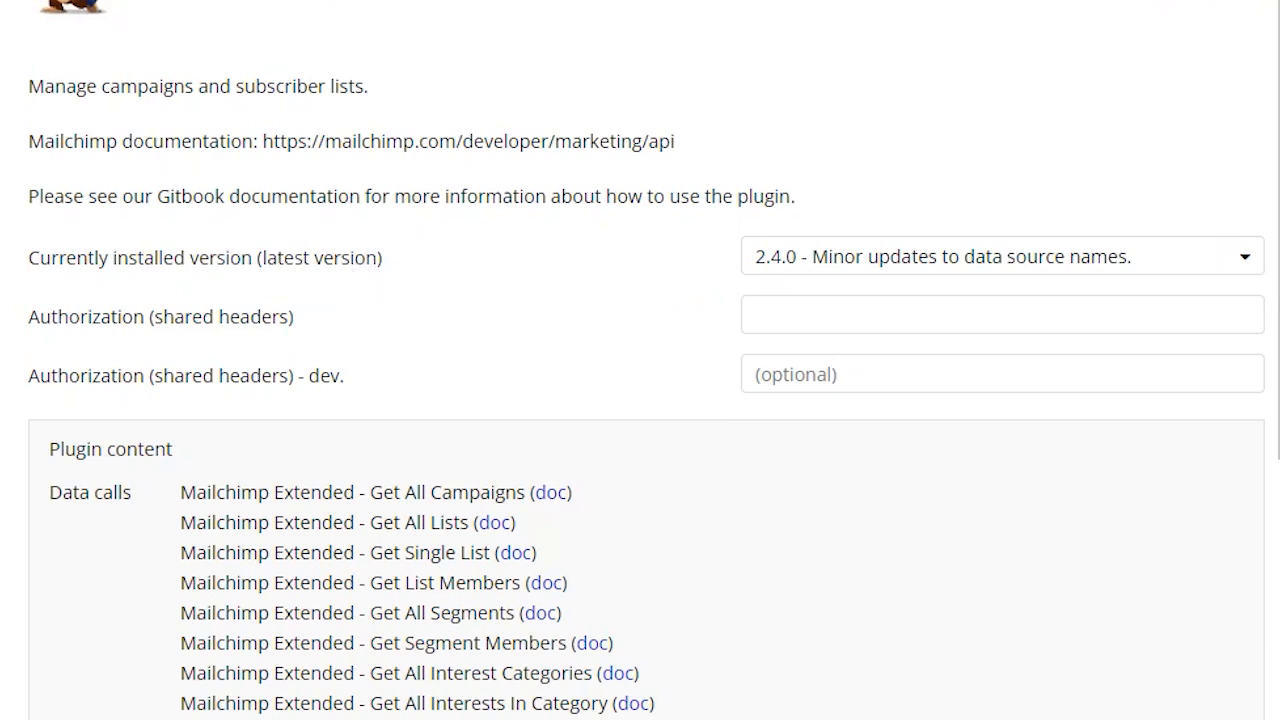
mouse_move(935, 265)
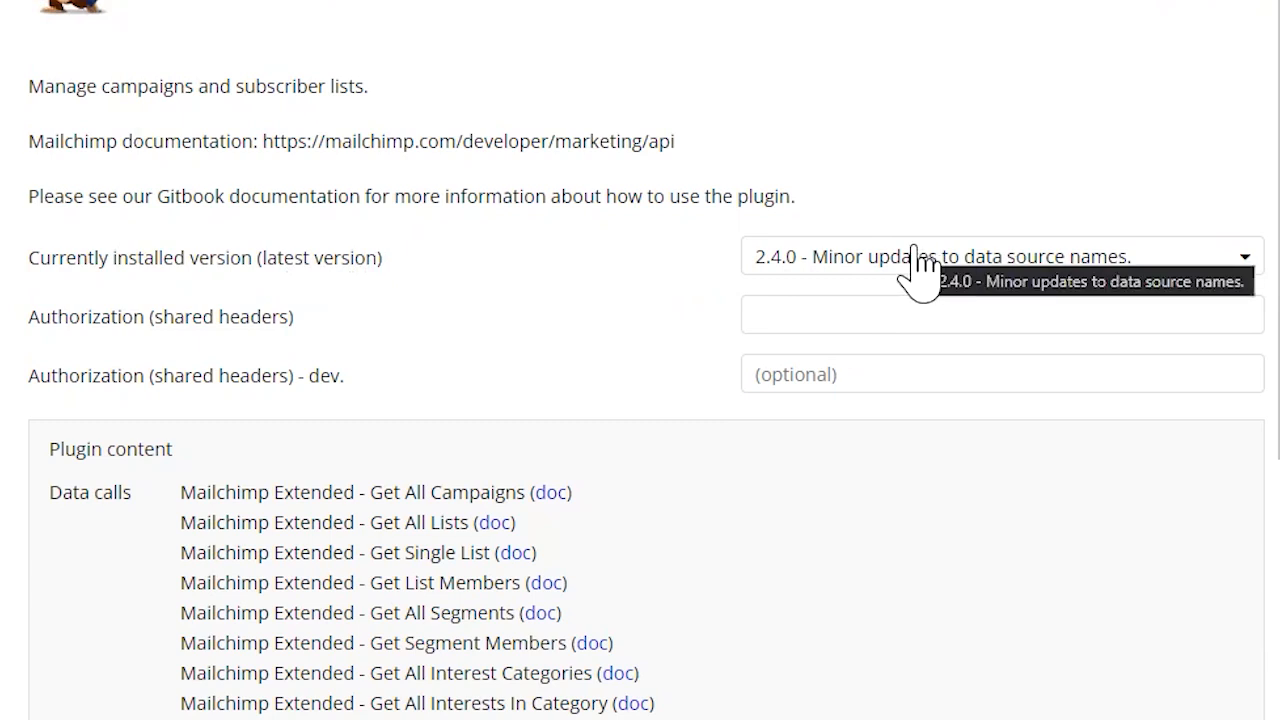
click(1000, 256)
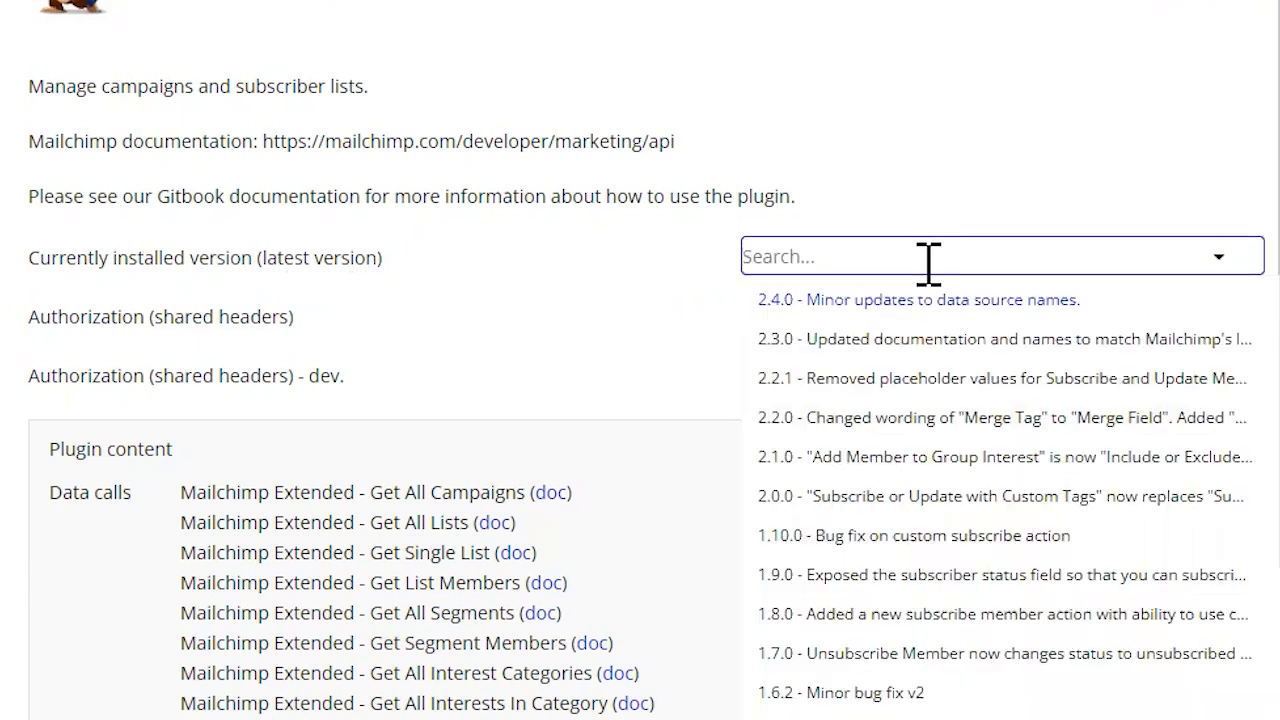
- Select version 2.3.0 for Mailchimp Extended so an update shows as available
click(1003, 338)
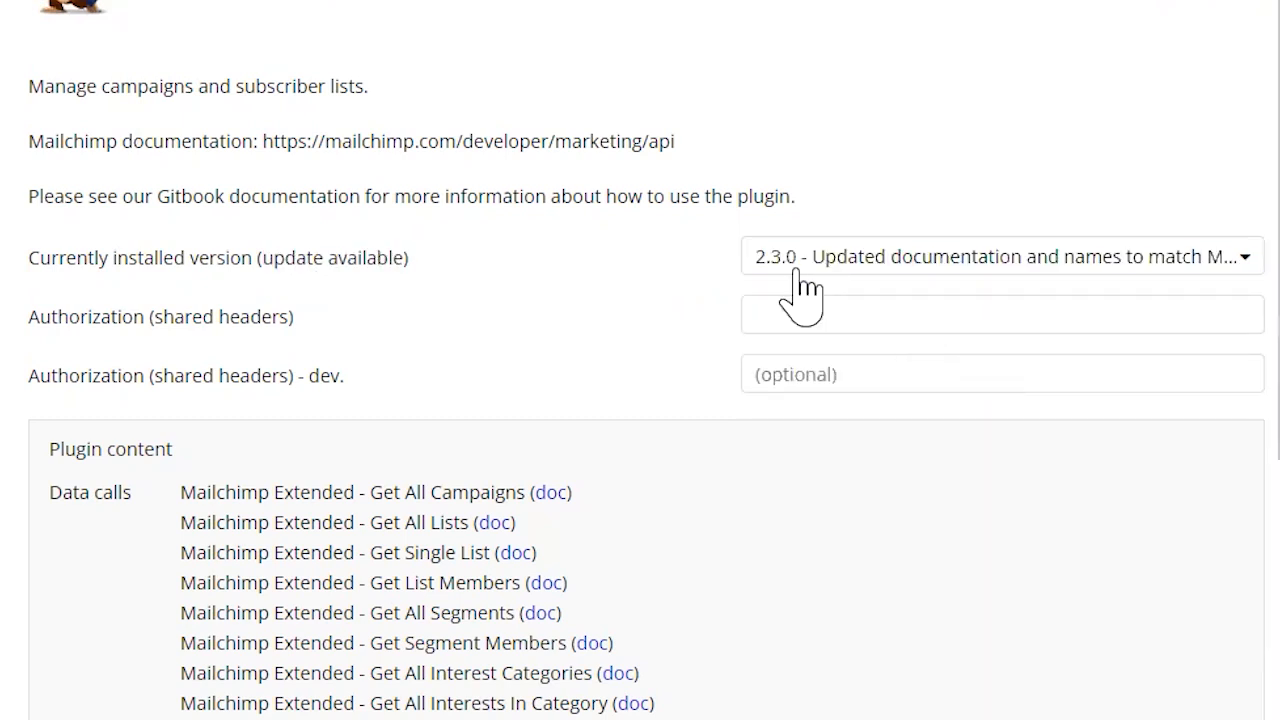
mouse_move(800, 290)
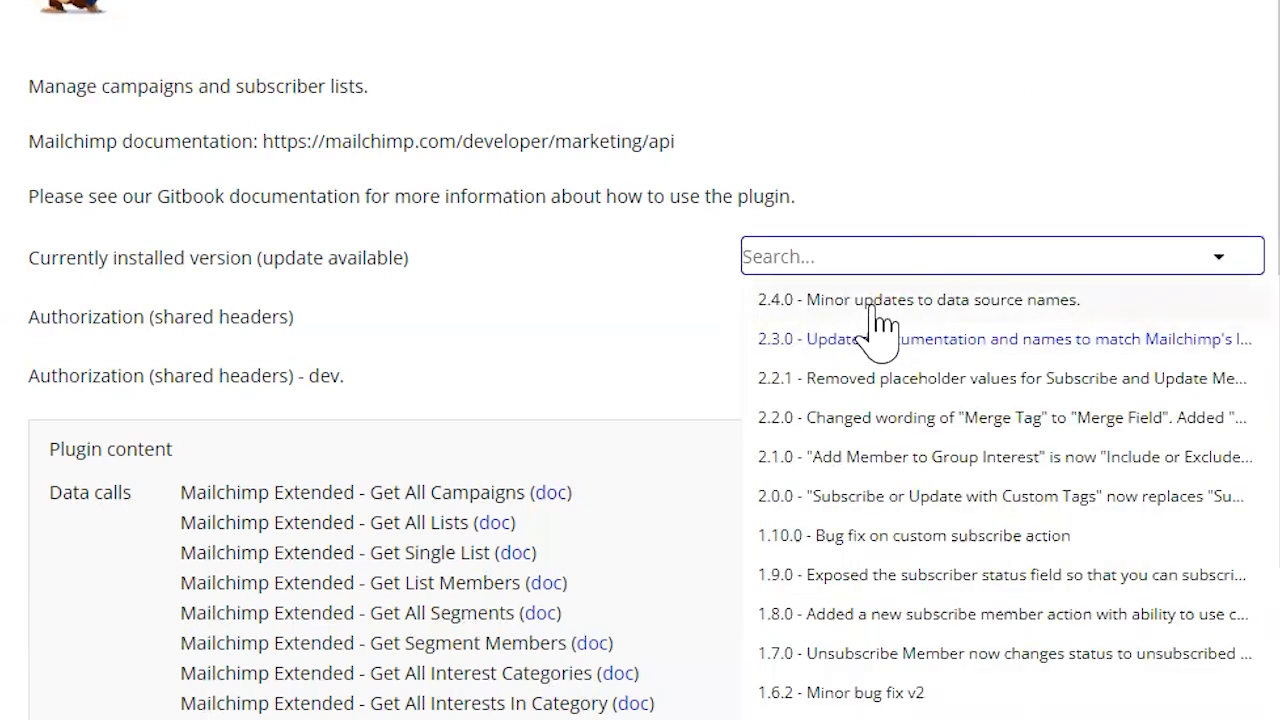
mouse_move(620, 325)
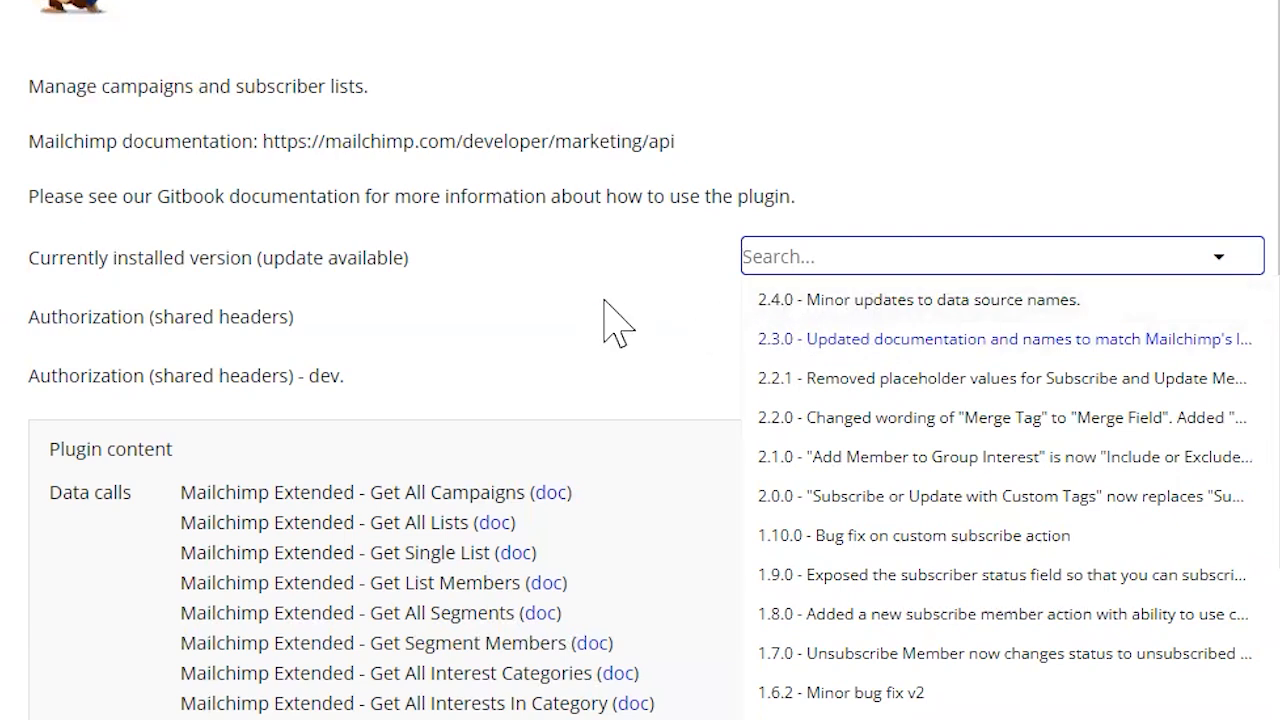
- Close and reopen the Mailchimp Extended version list showing 2.4.0 above the installed 2.3.0
click(1005, 338)
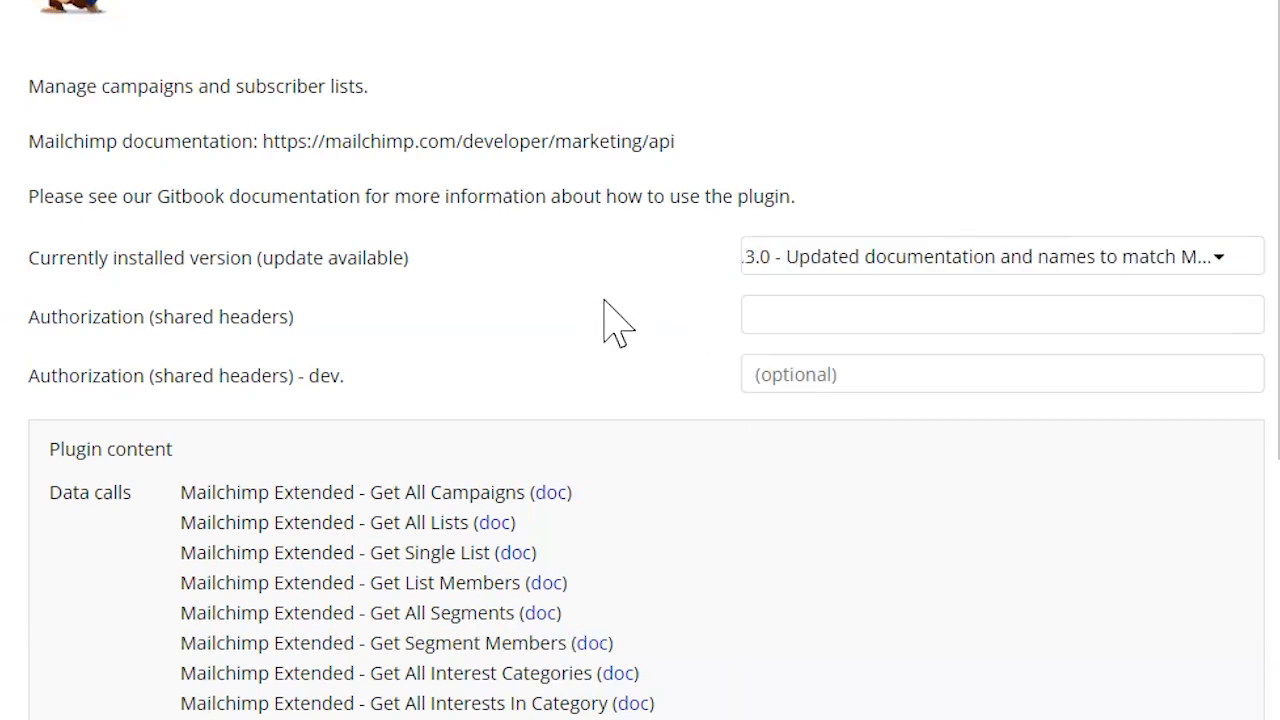
mouse_move(822, 305)
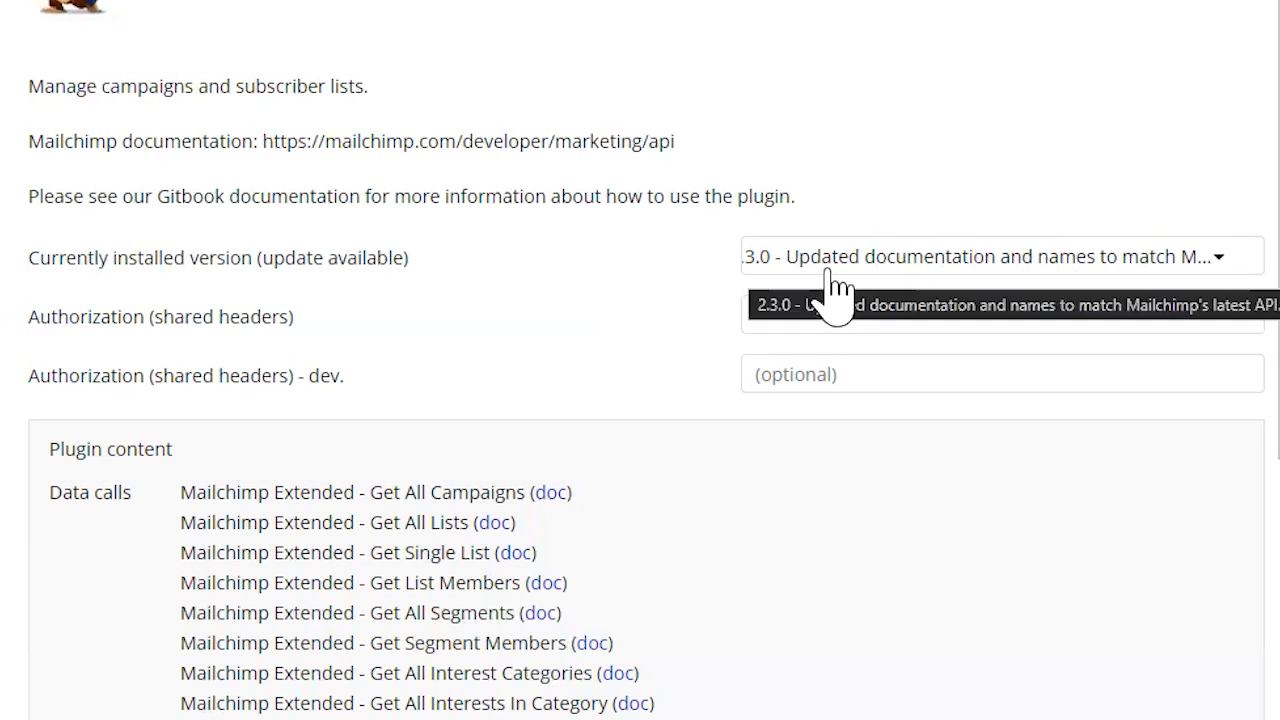
click(1000, 256)
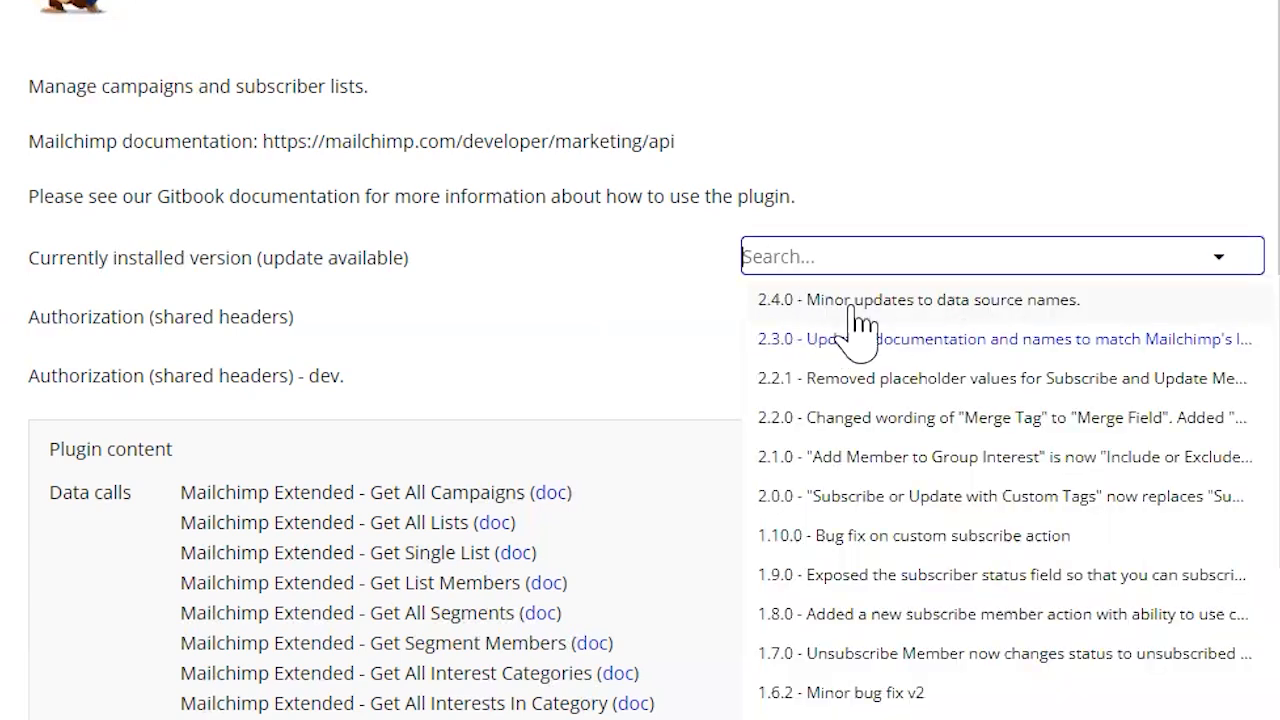
mouse_move(955, 325)
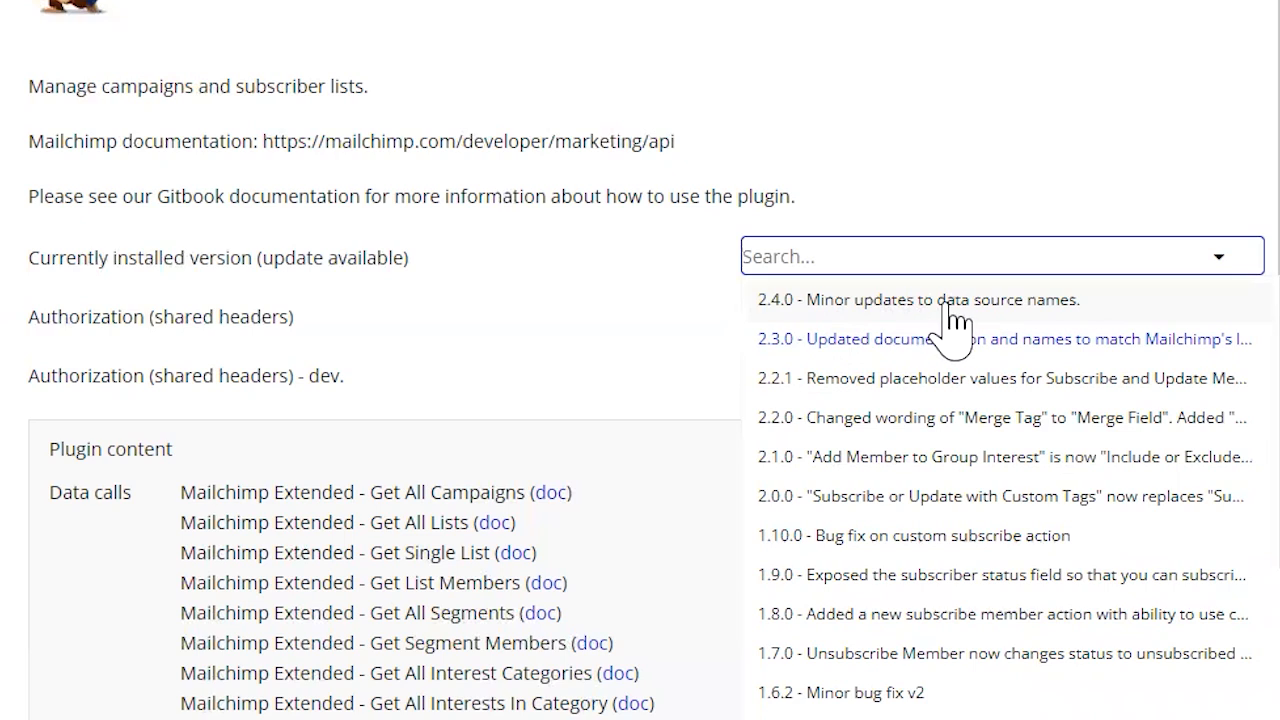
mouse_move(942, 345)
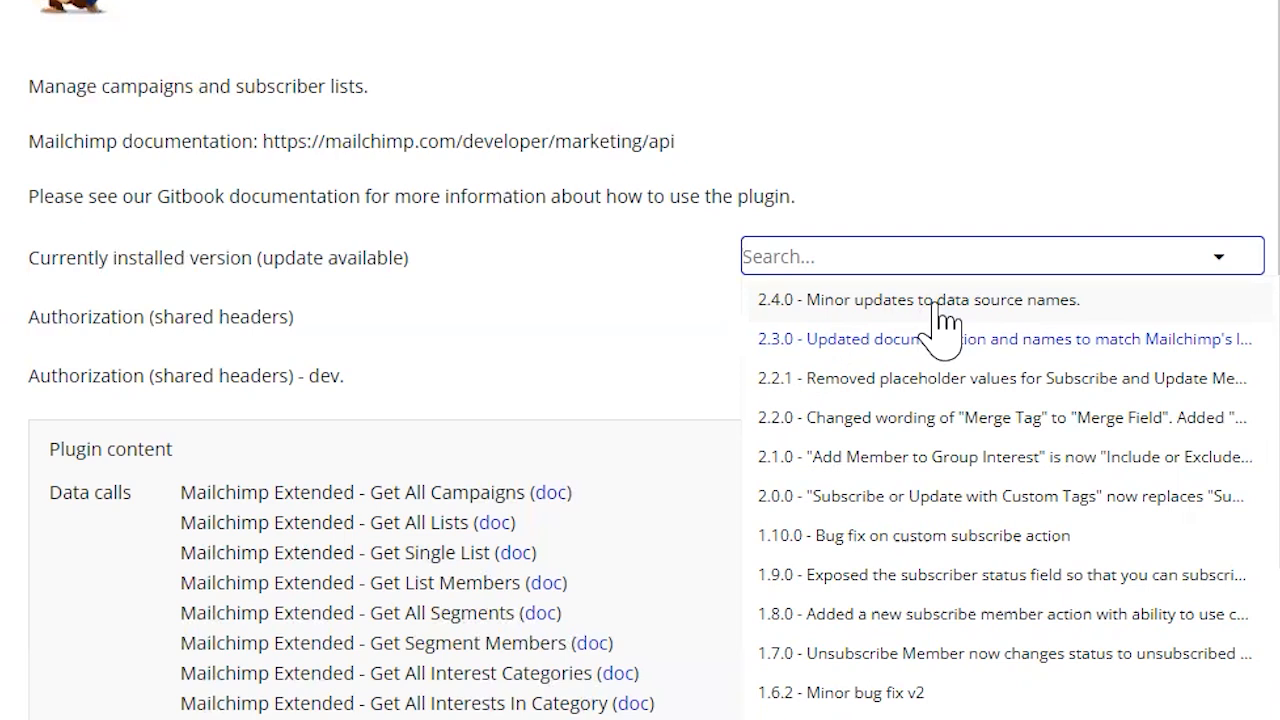
click(1000, 256)
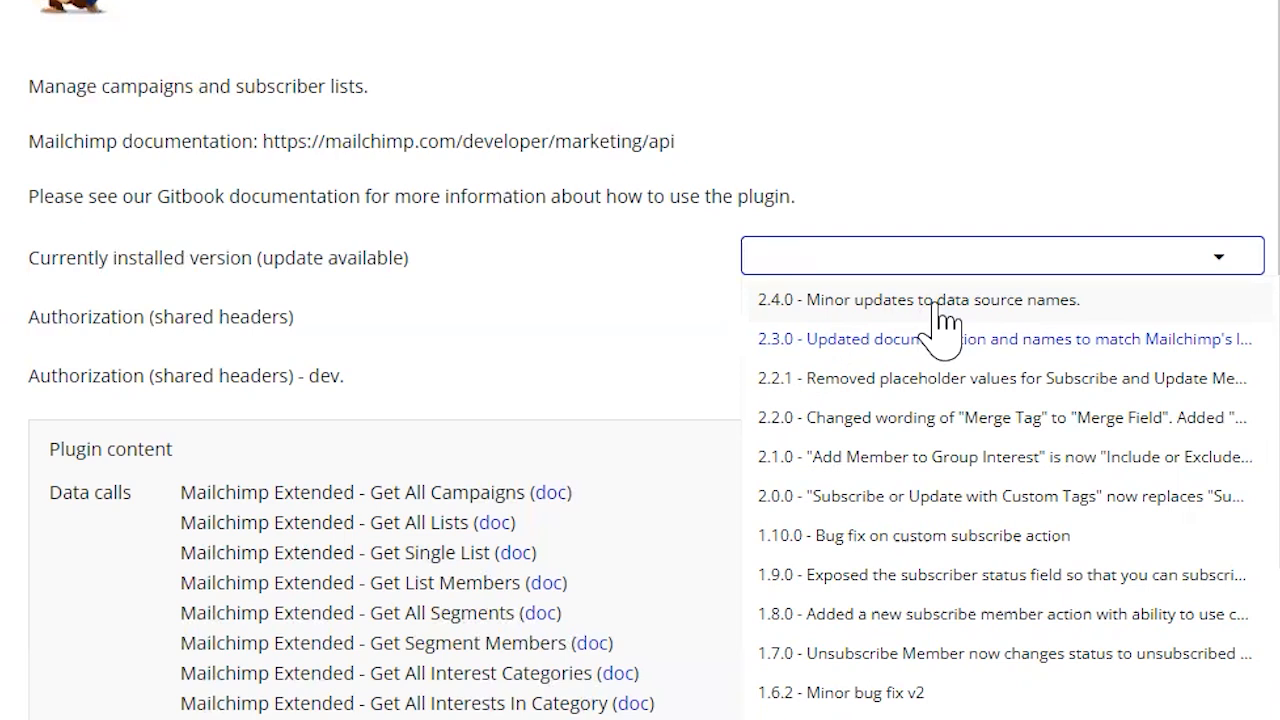
mouse_move(910, 325)
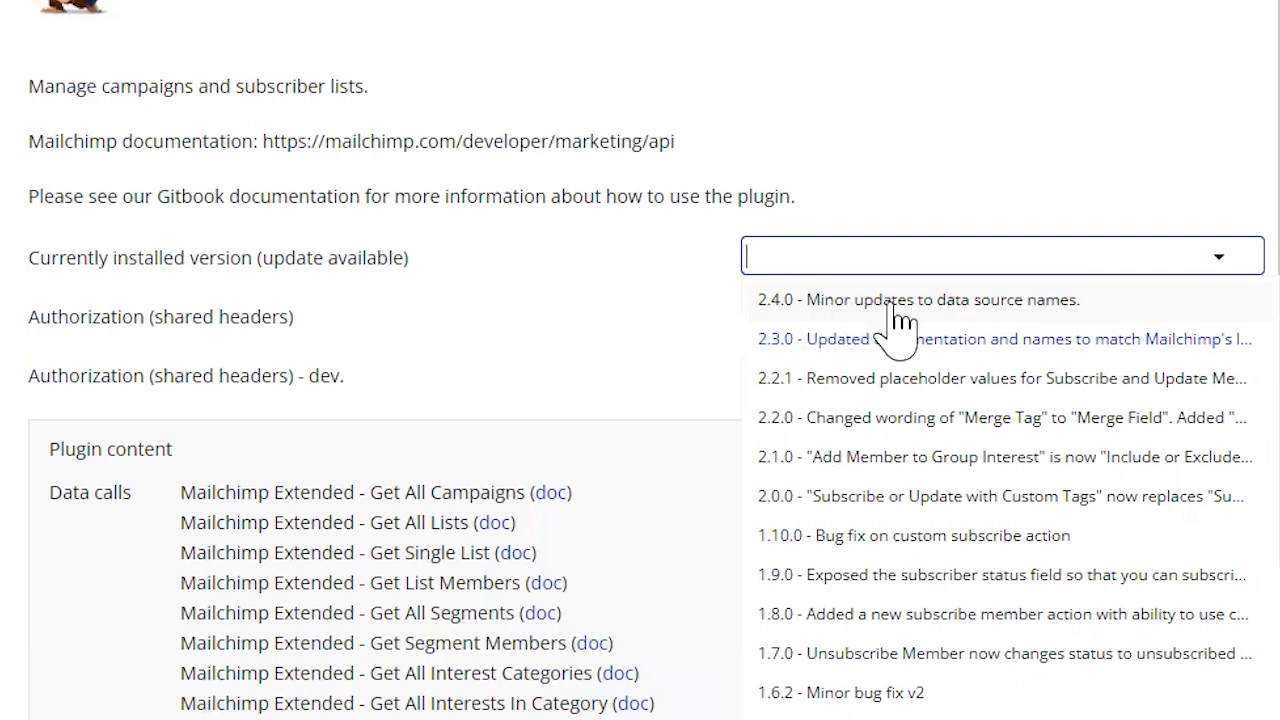
mouse_move(1043, 345)
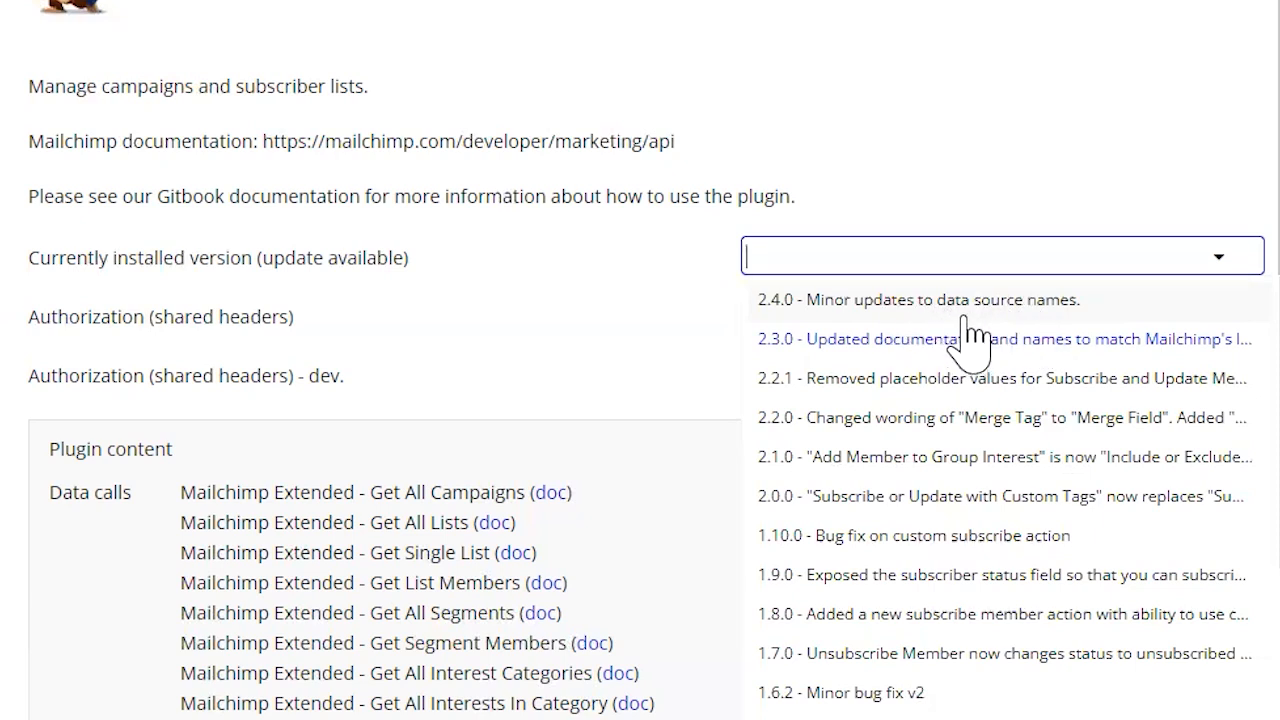
mouse_move(870, 330)
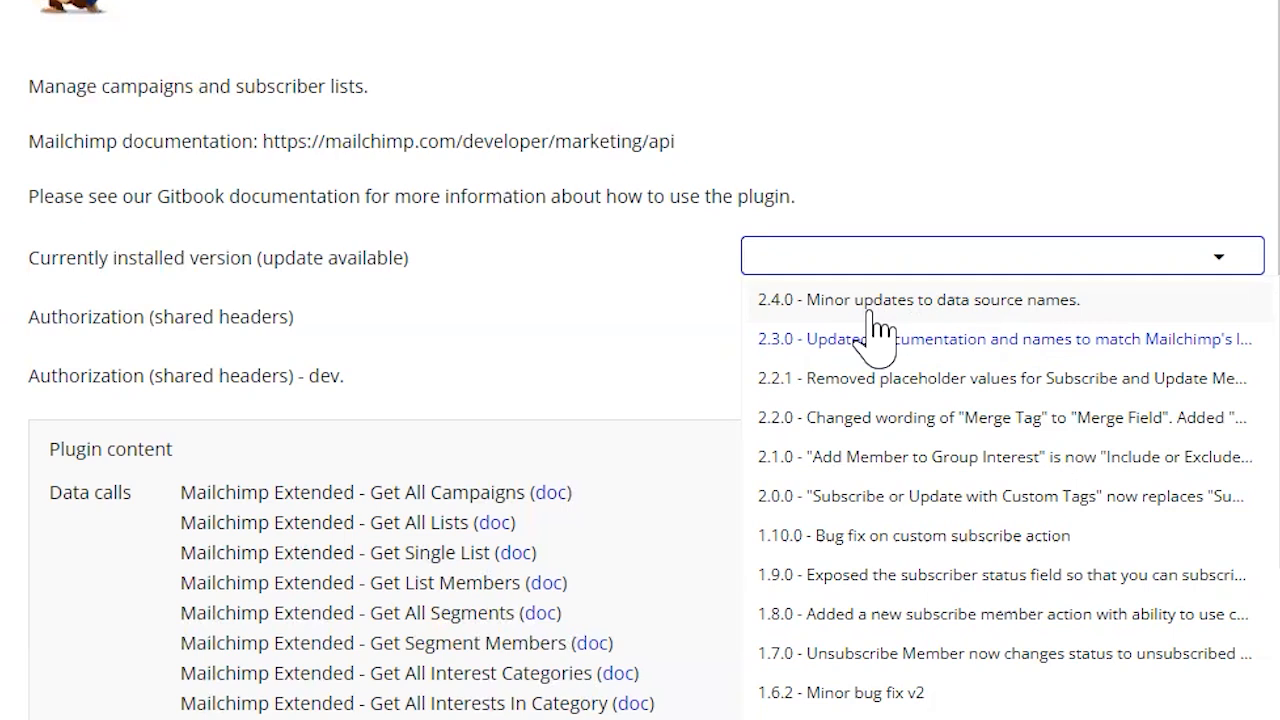
mouse_move(875, 475)
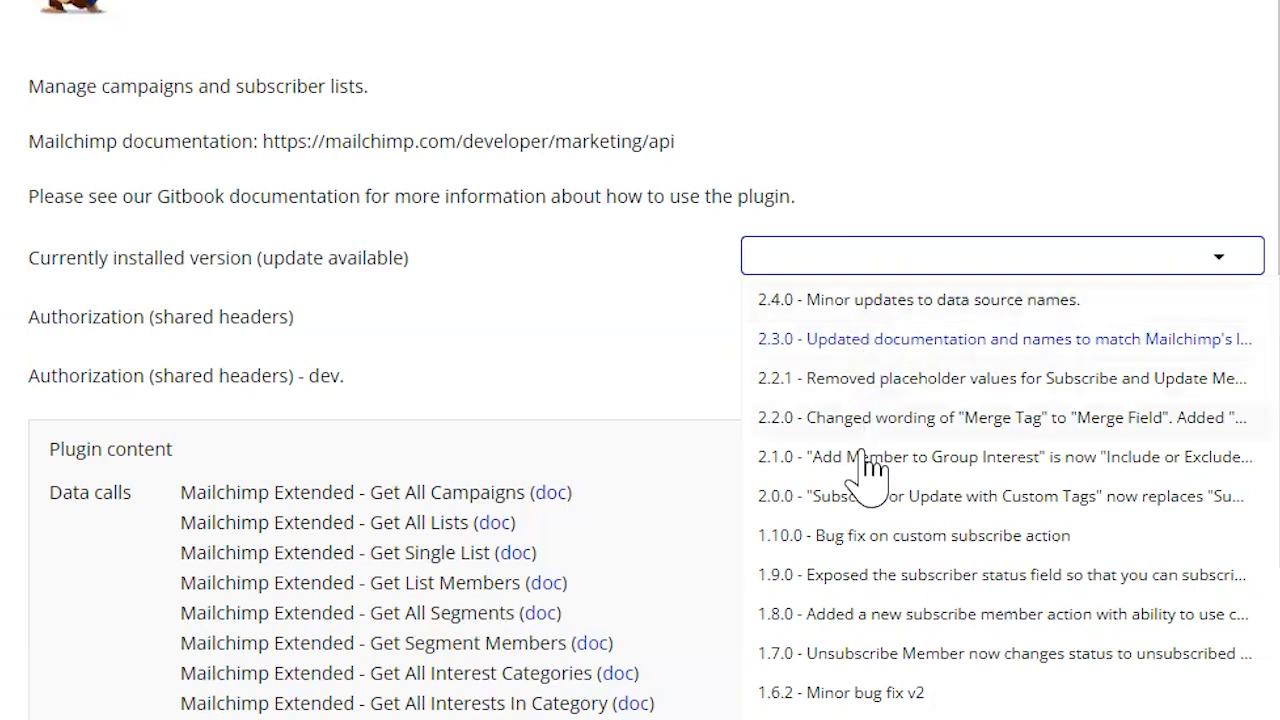
mouse_move(830, 575)
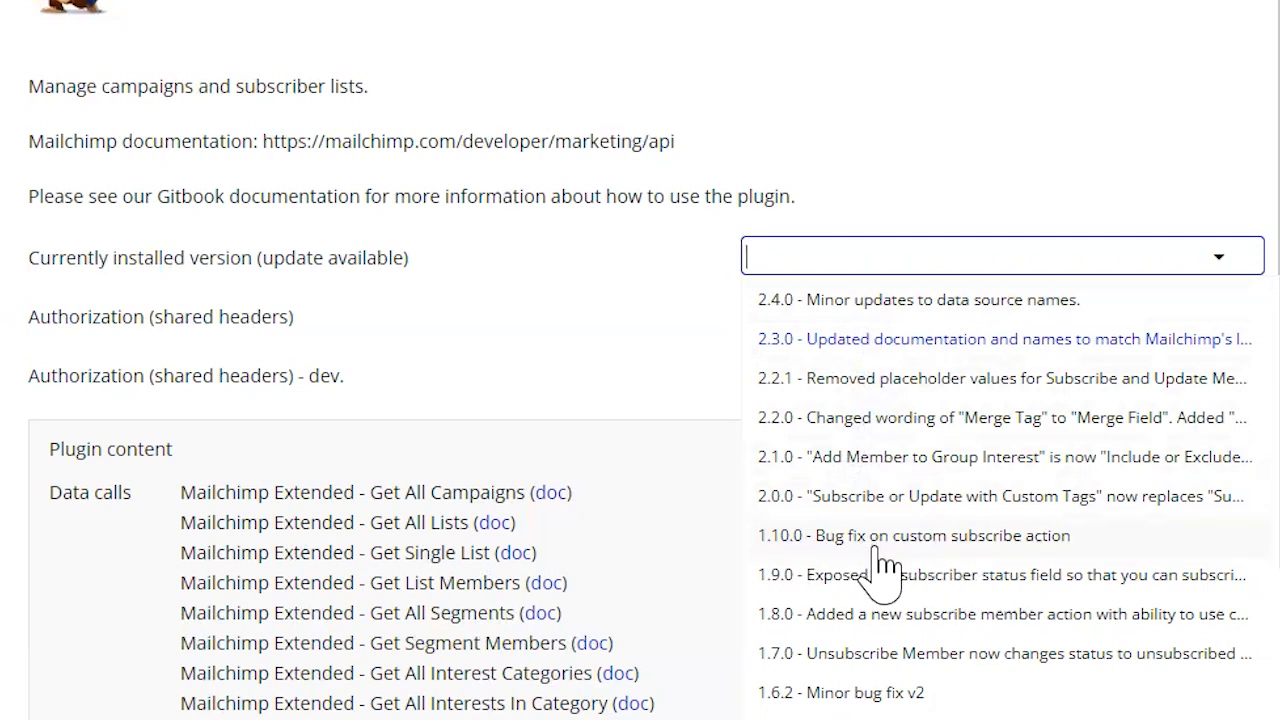
mouse_move(905, 585)
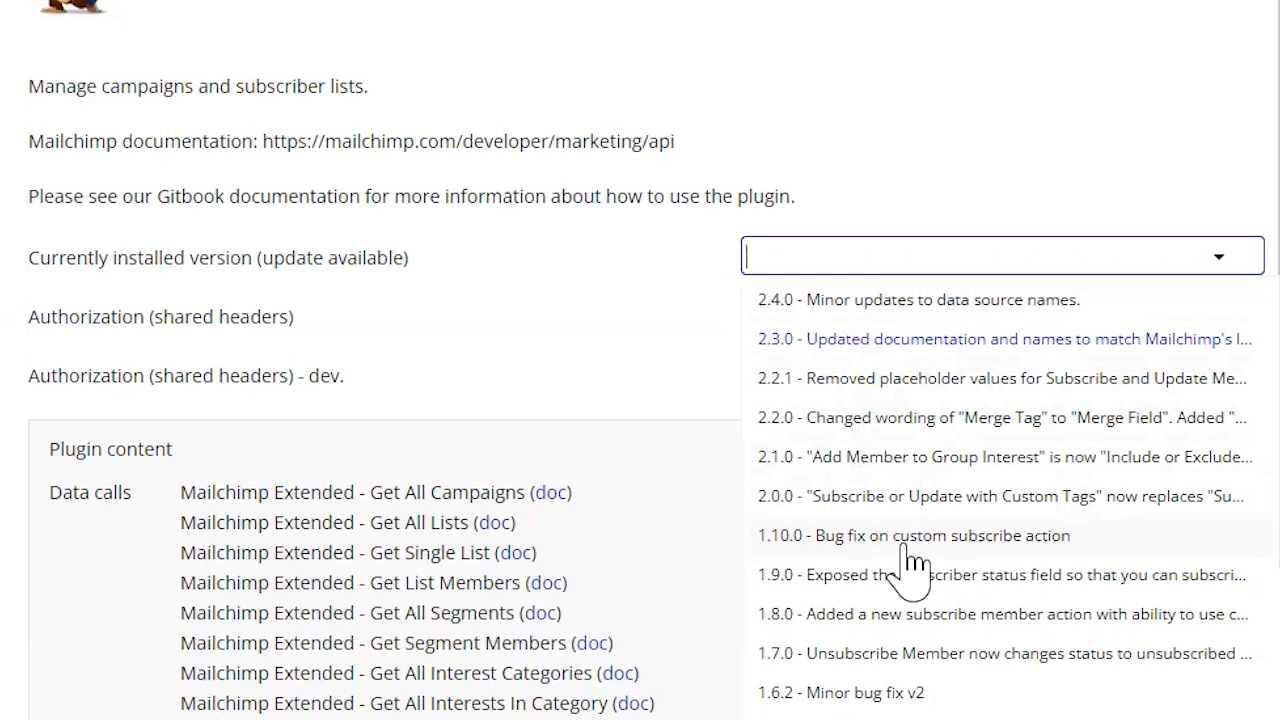
mouse_move(847, 575)
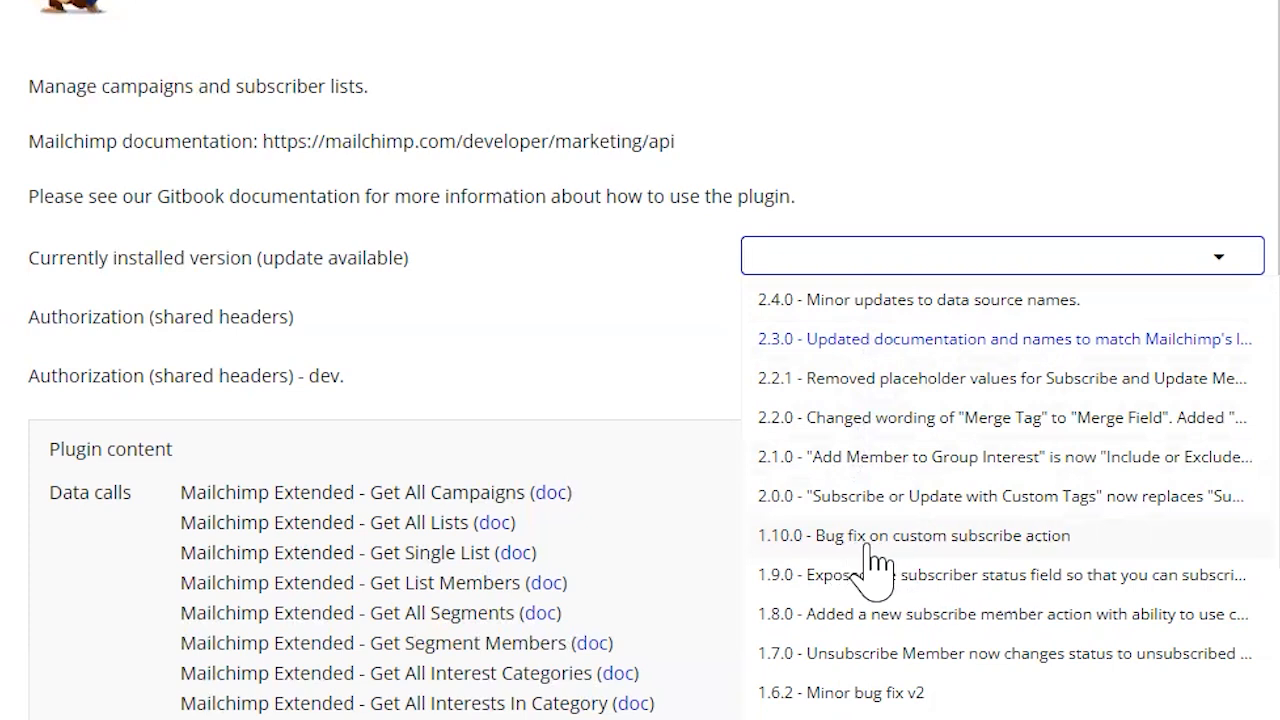
mouse_move(866, 578)
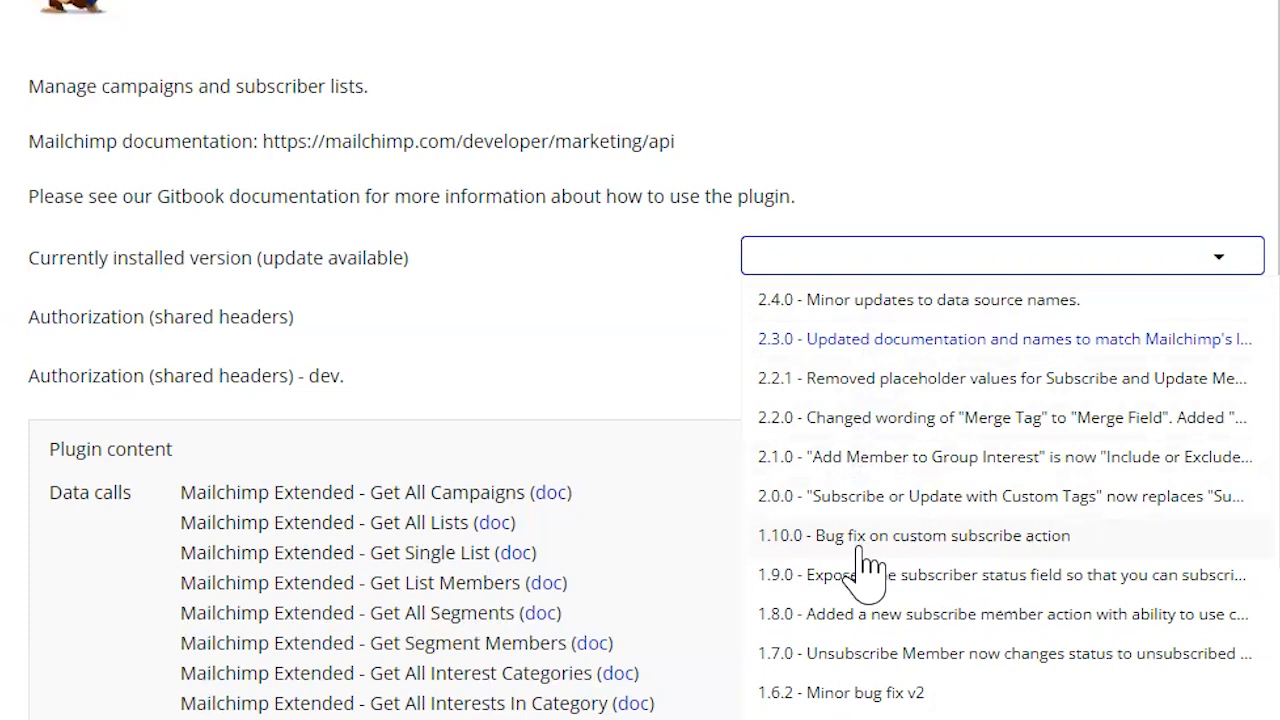
mouse_move(925, 615)
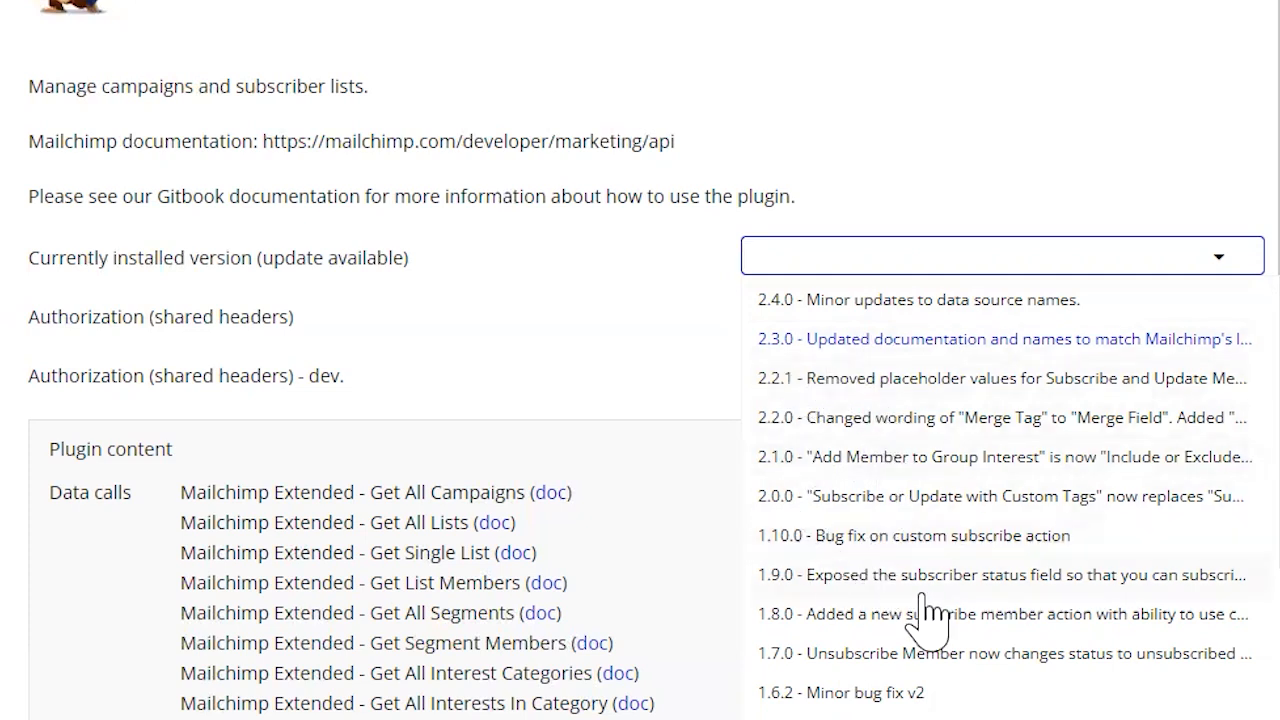
mouse_move(935, 490)
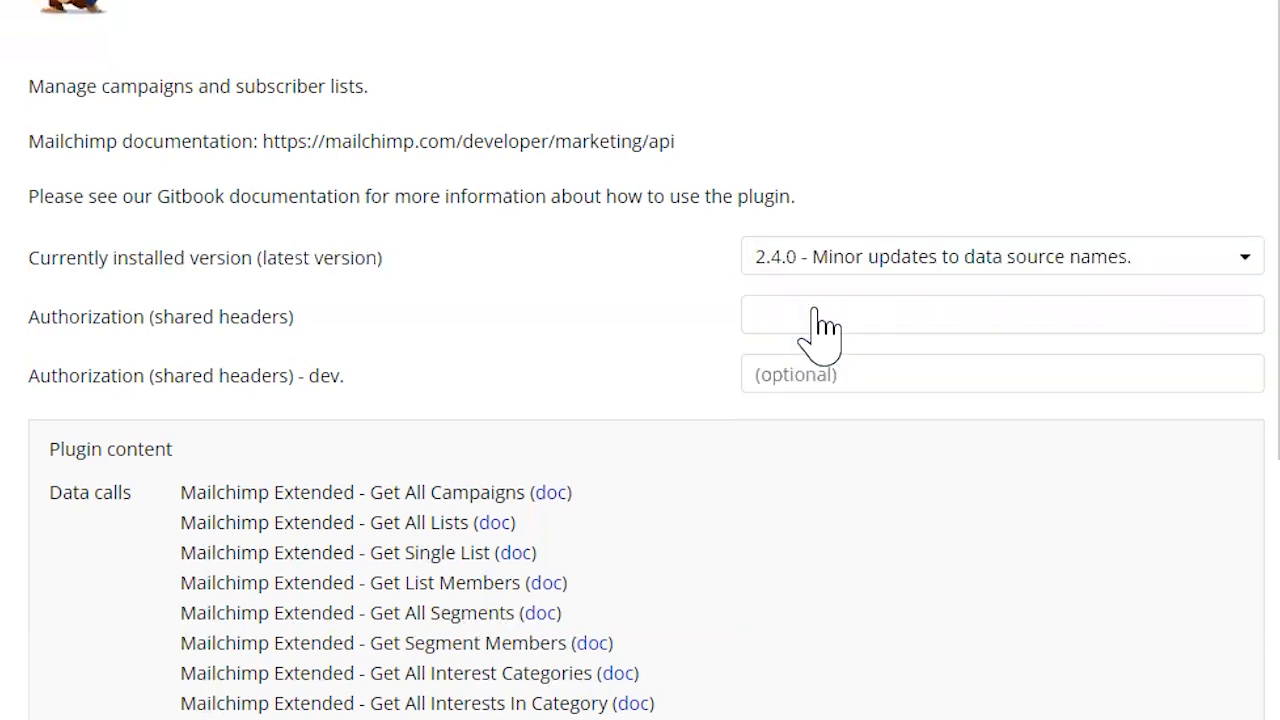
mouse_move(645, 390)
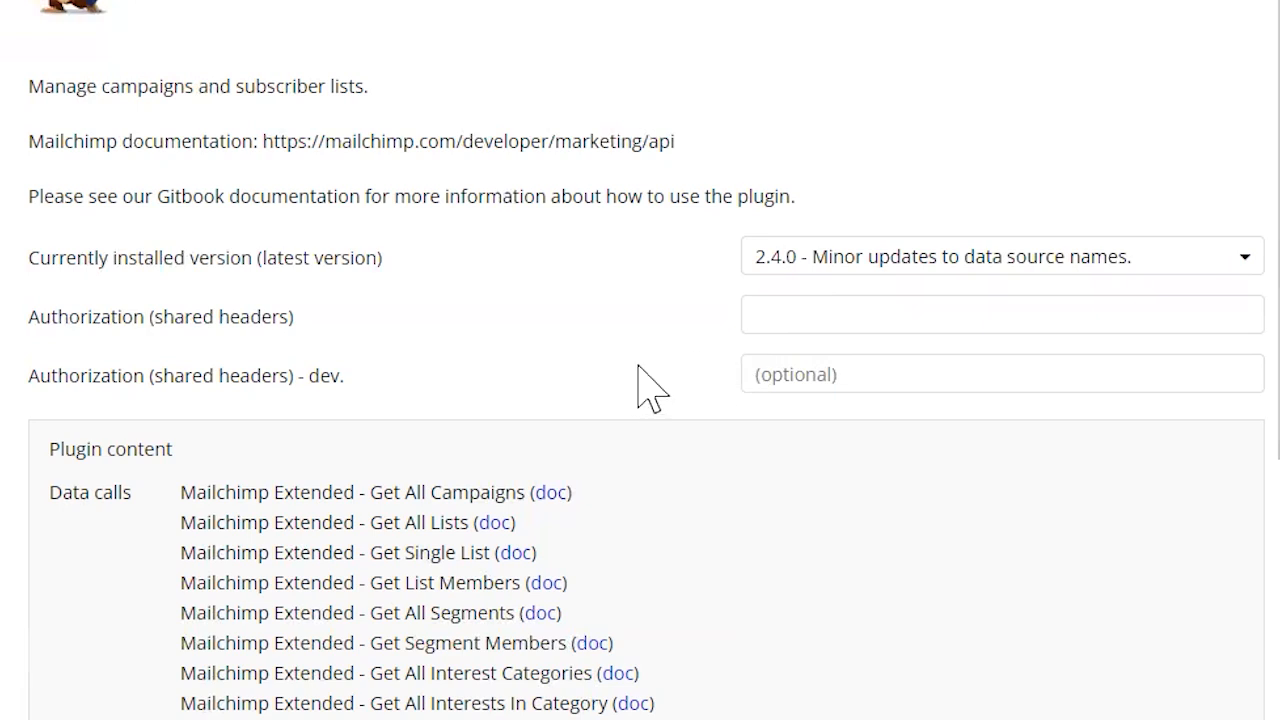
mouse_move(650, 380)
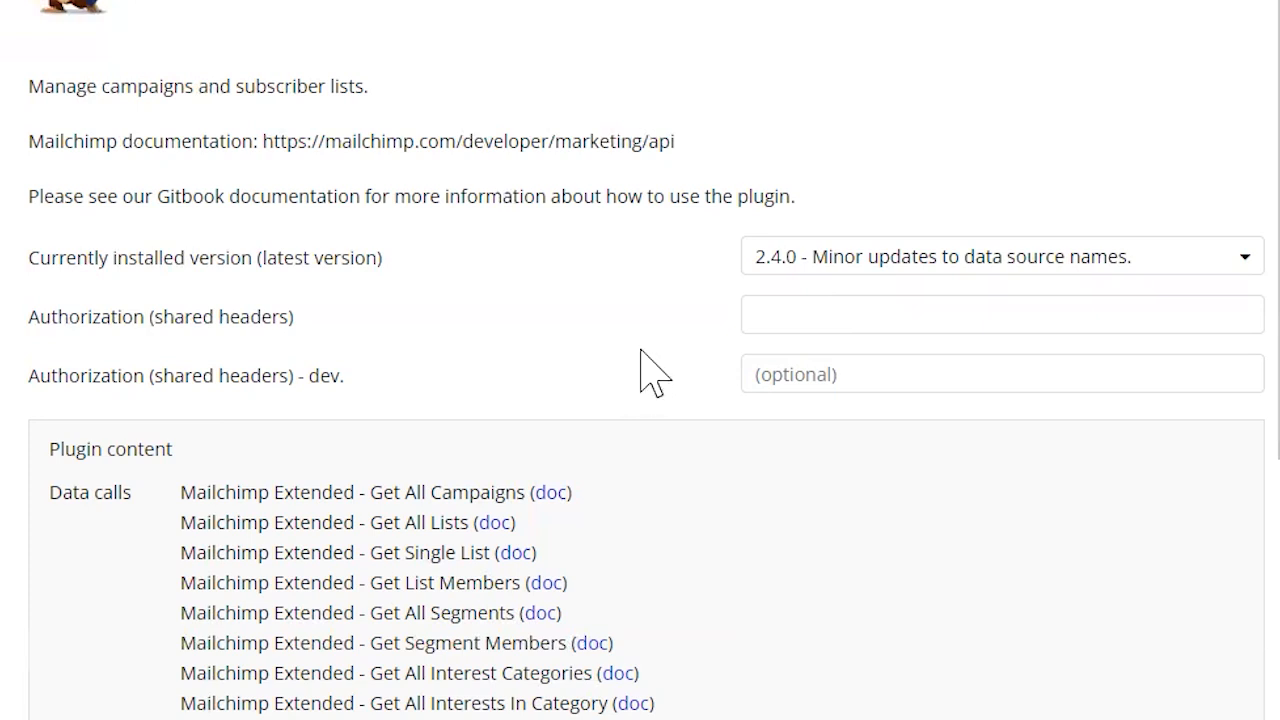
mouse_move(700, 320)
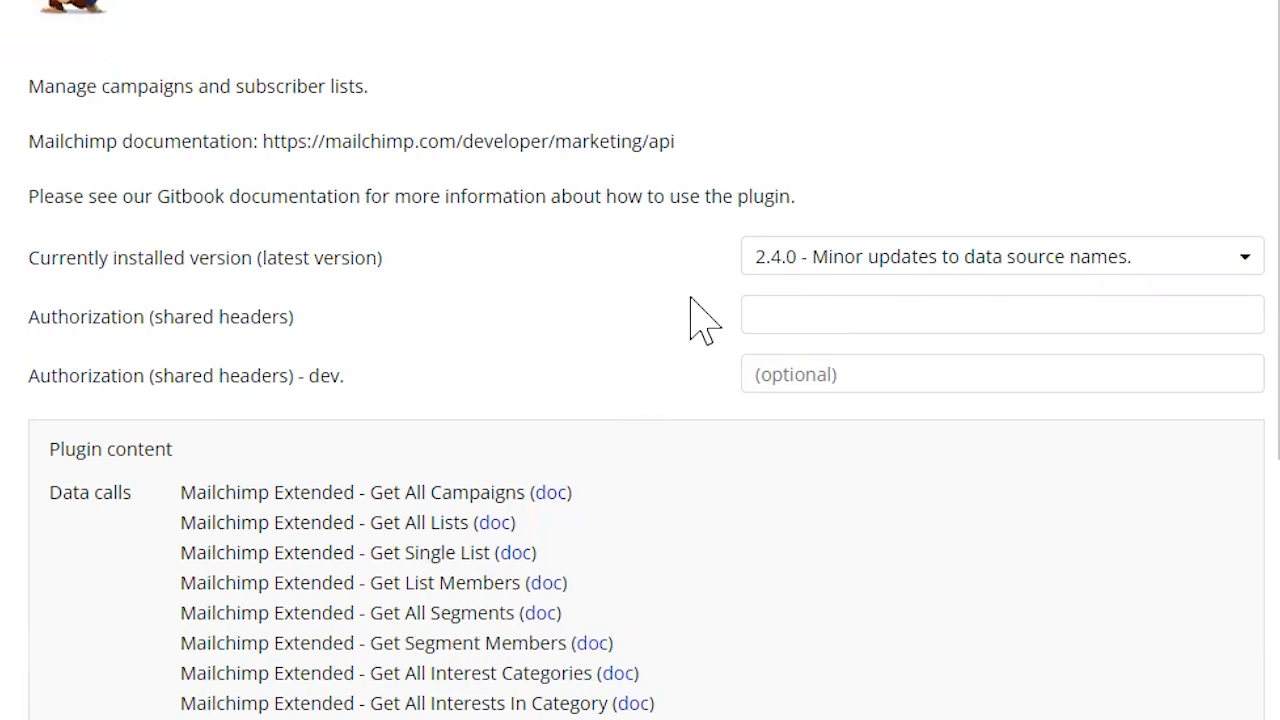
- Reopen the version list to confirm Mailchimp Extended runs 2.4.0, marked latest
click(1000, 256)
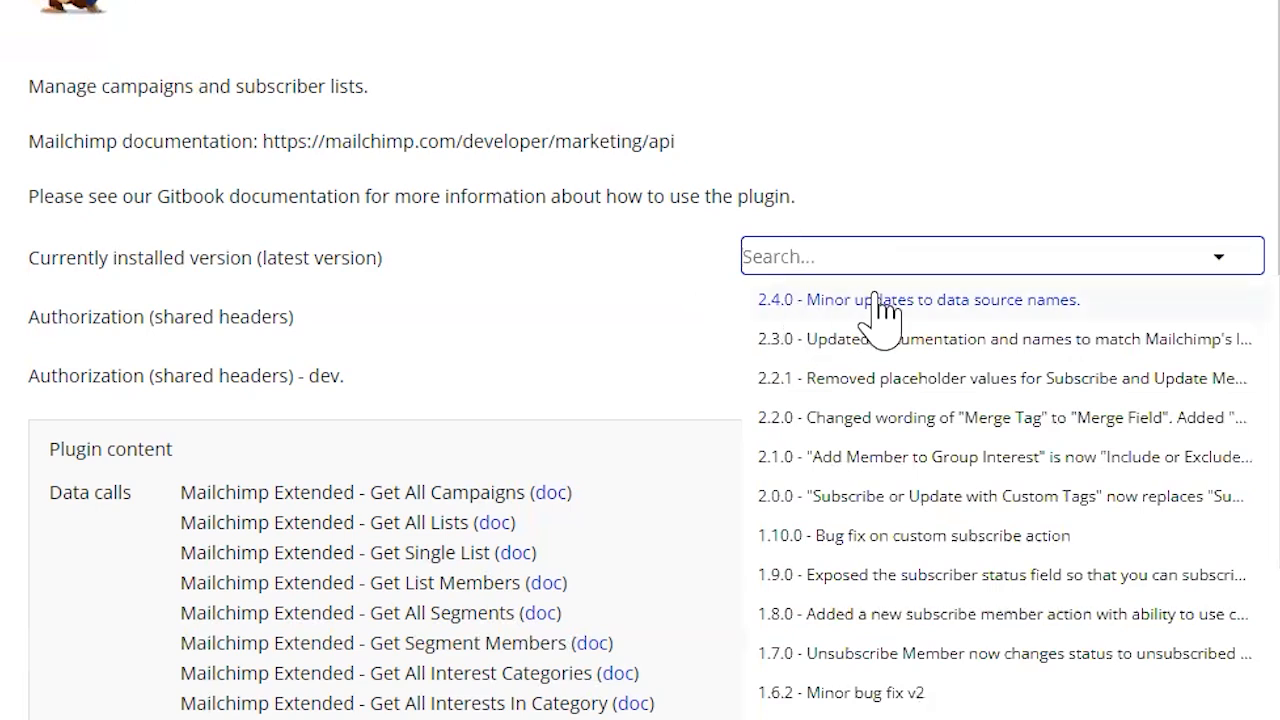
mouse_move(695, 310)
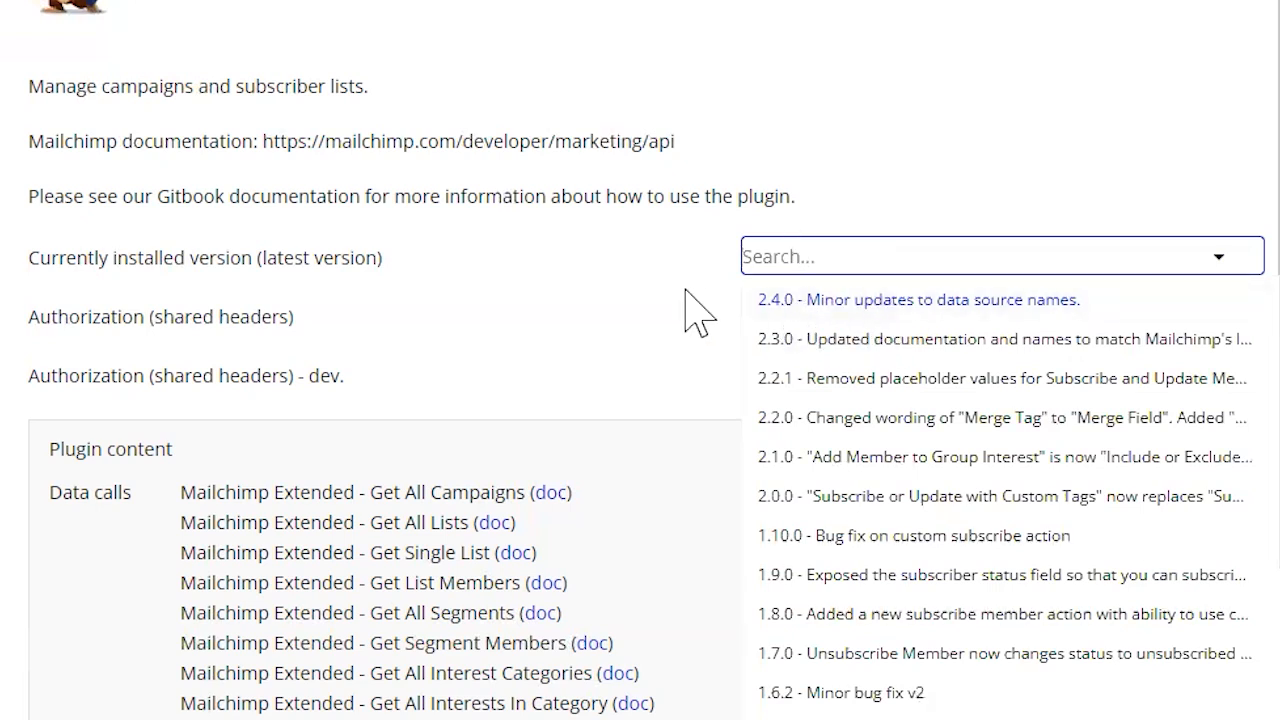
mouse_move(675, 305)
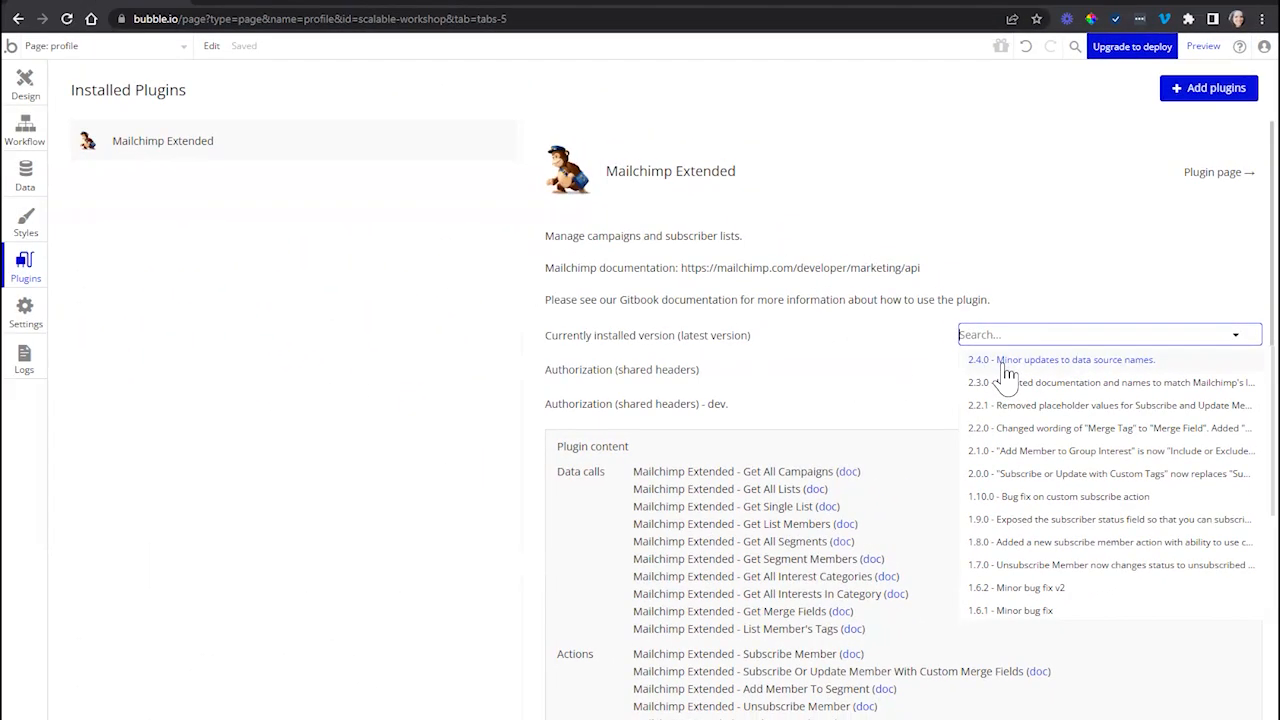
mouse_move(1003, 378)
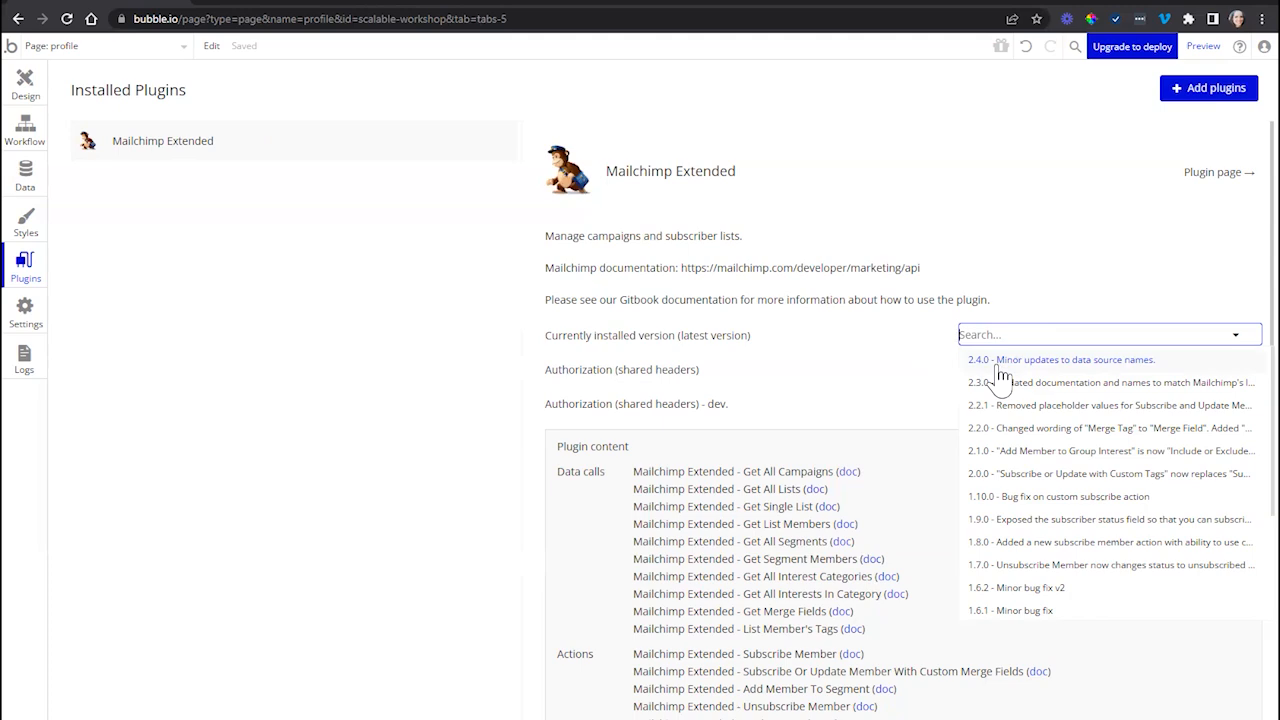